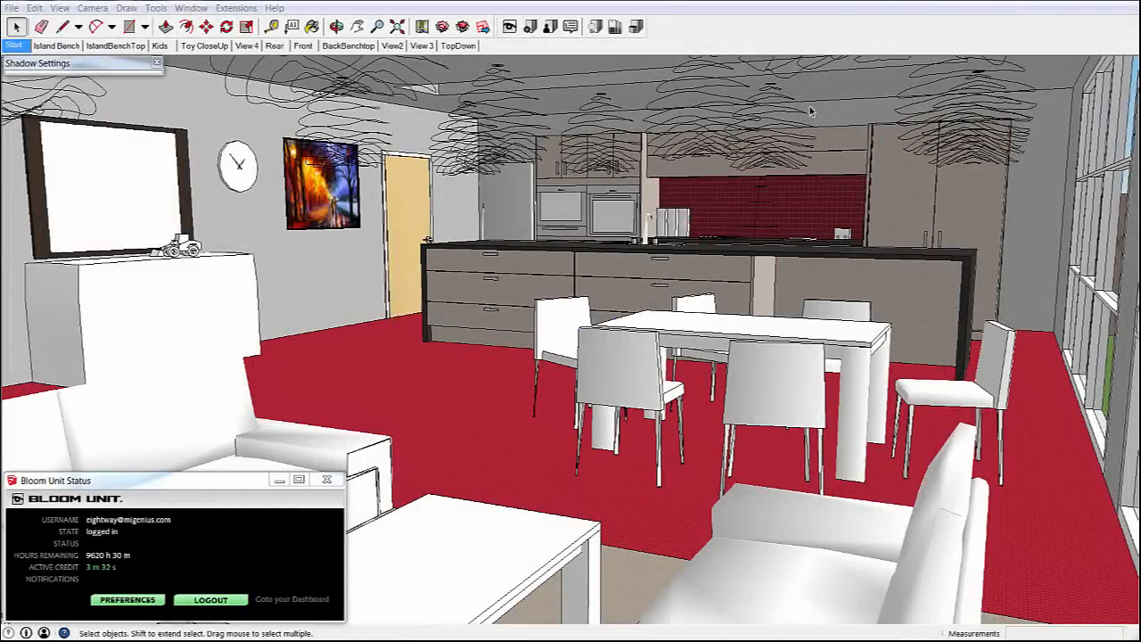
mouse_move(624, 49)
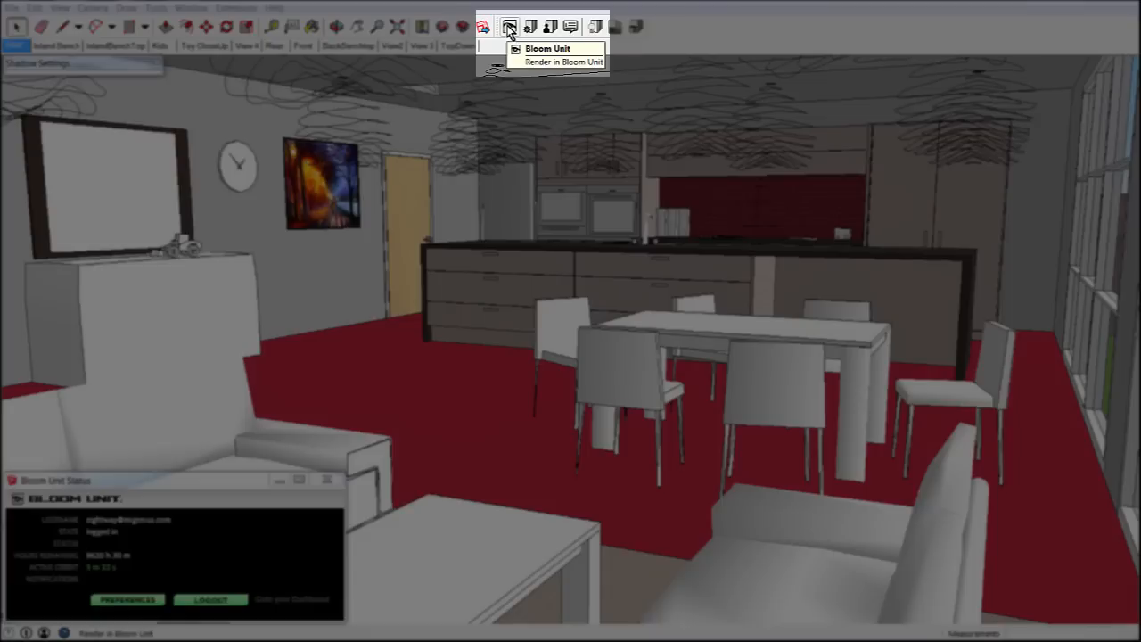
Launch a live Bloom Unit render of the kitchen-dining scene in a separate window.
click(562, 60)
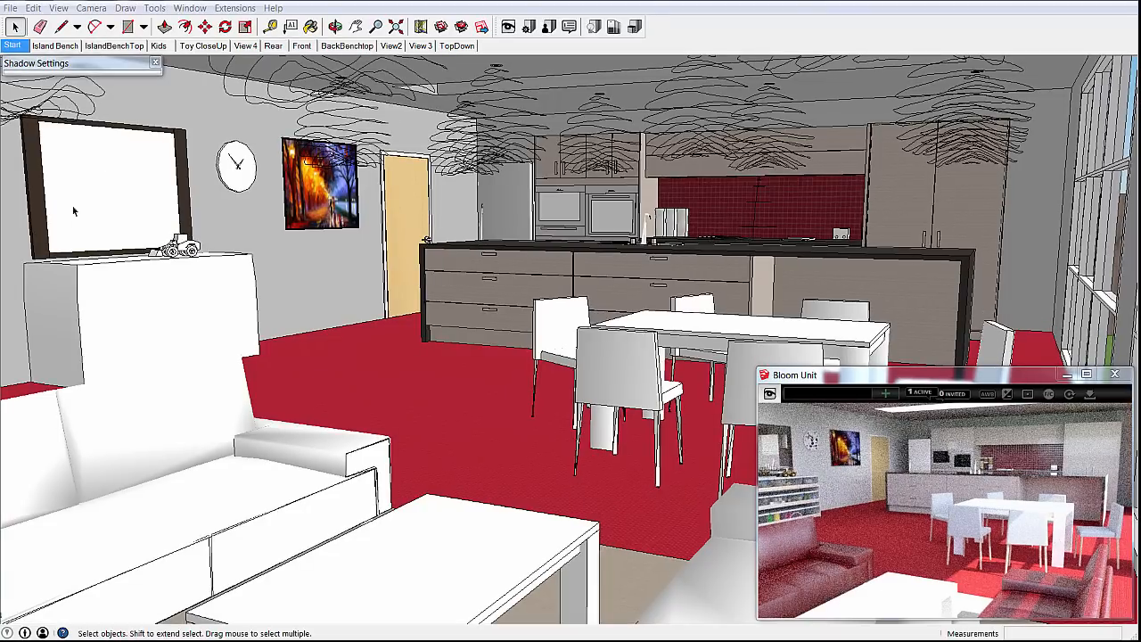
Move the sun's time of day later in Shadow Settings for afternoon floor light.
click(98, 63)
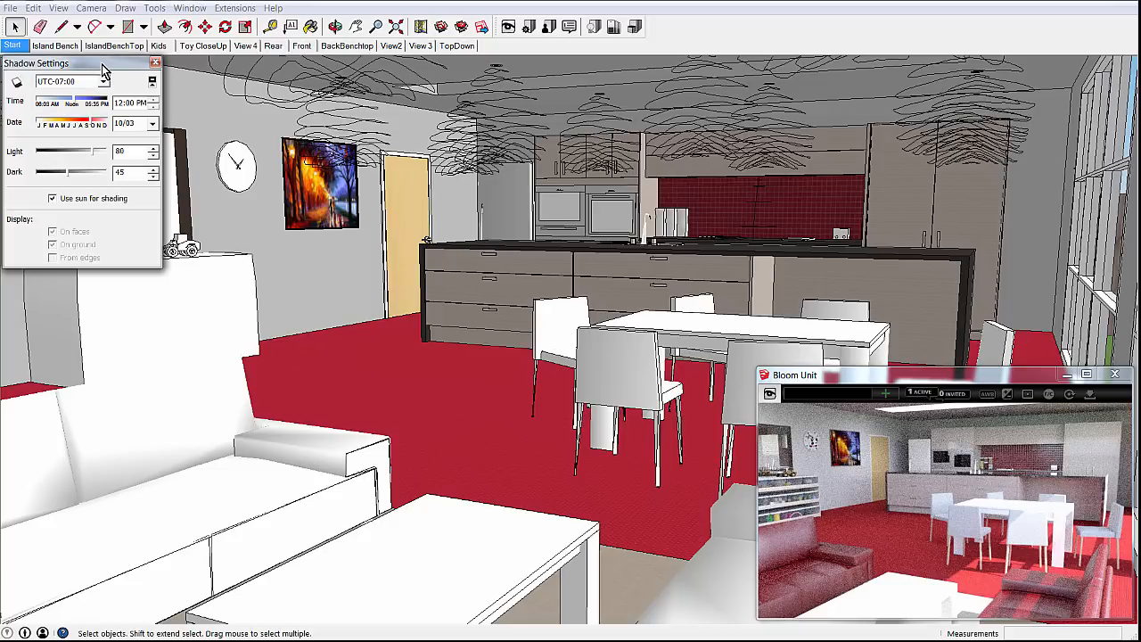
mouse_move(156, 100)
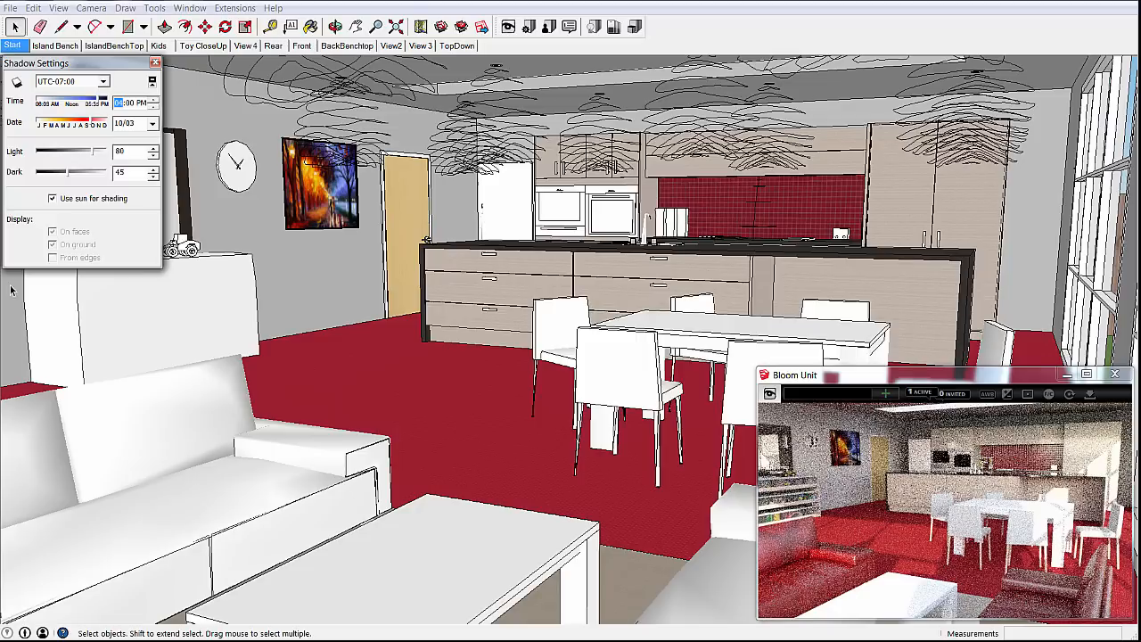
click(76, 64)
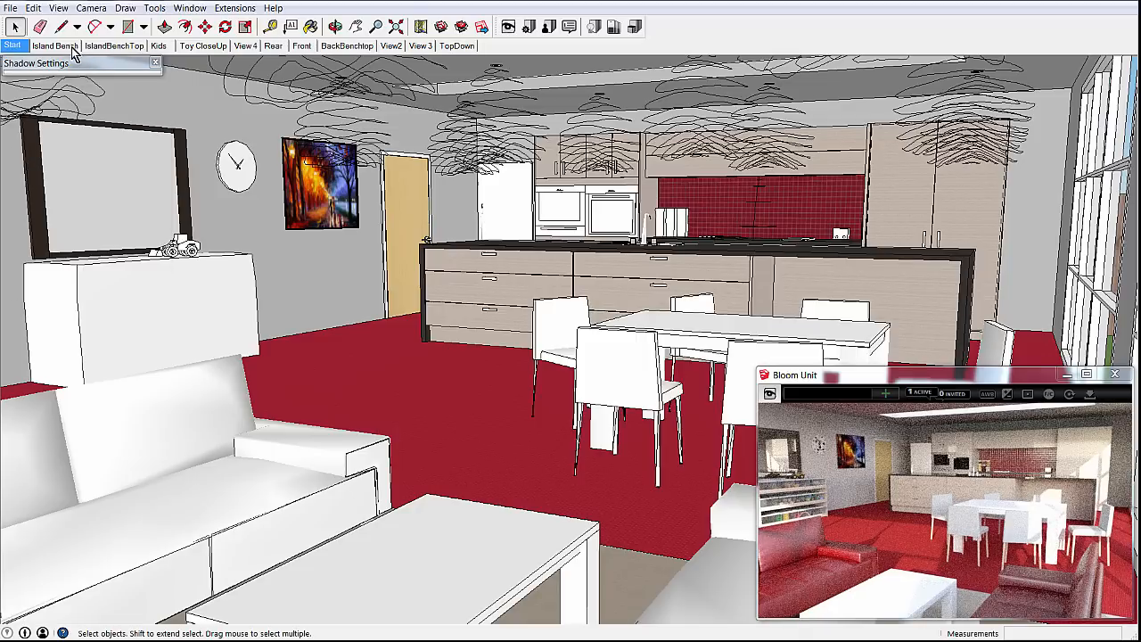
Go to the Island Bench scene and browse the component library to Volume 119.
click(54, 46)
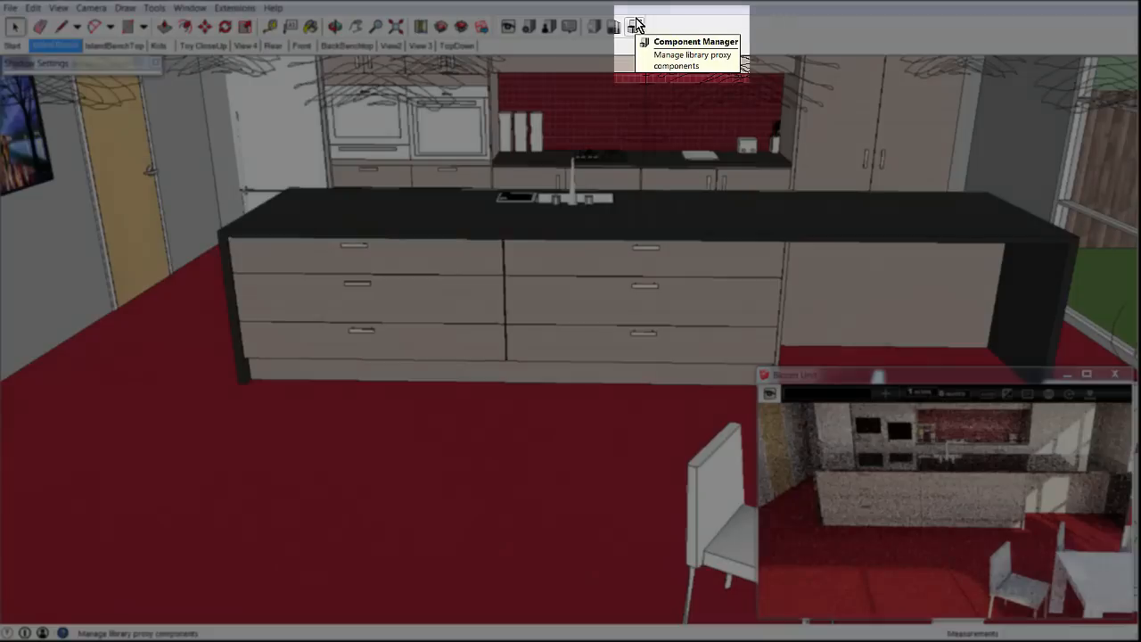
click(635, 26)
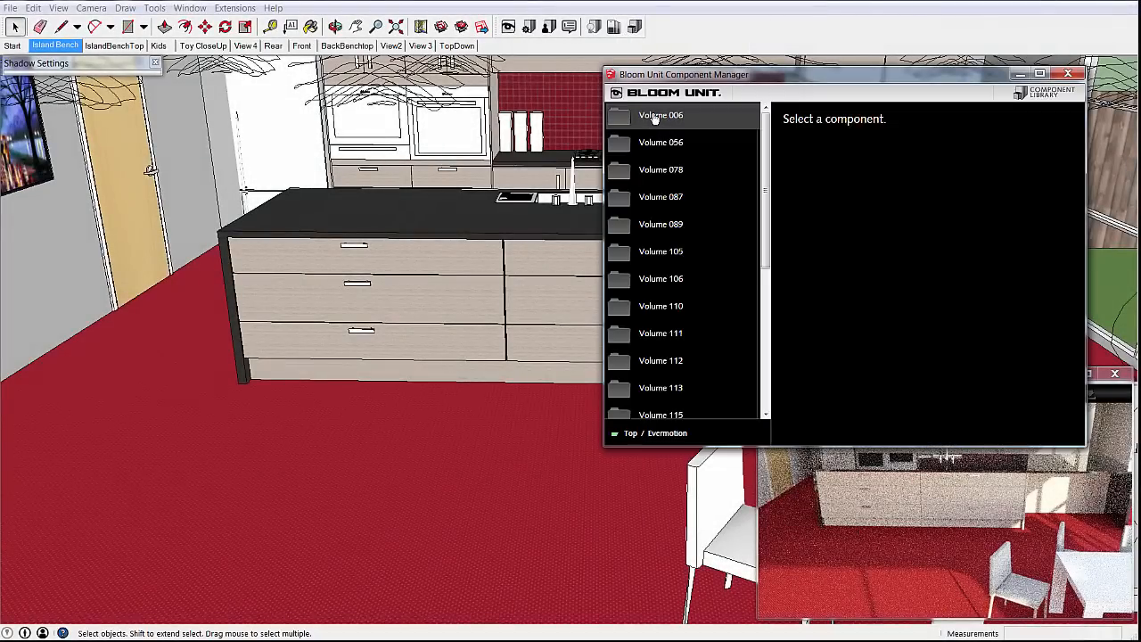
scroll(down, 3)
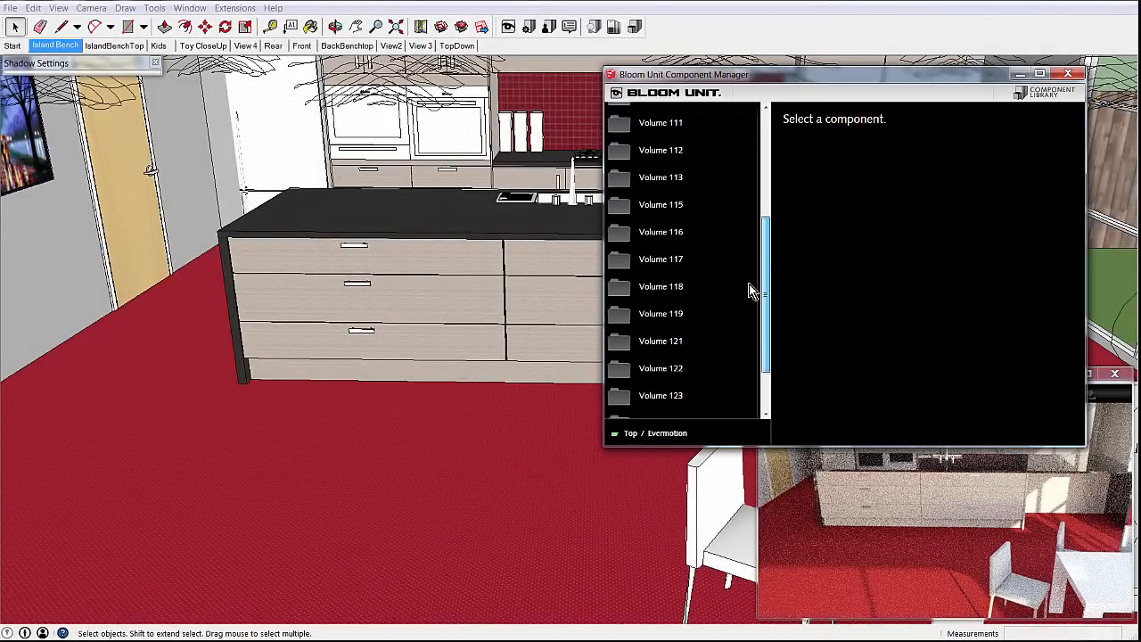
scroll(down, 3)
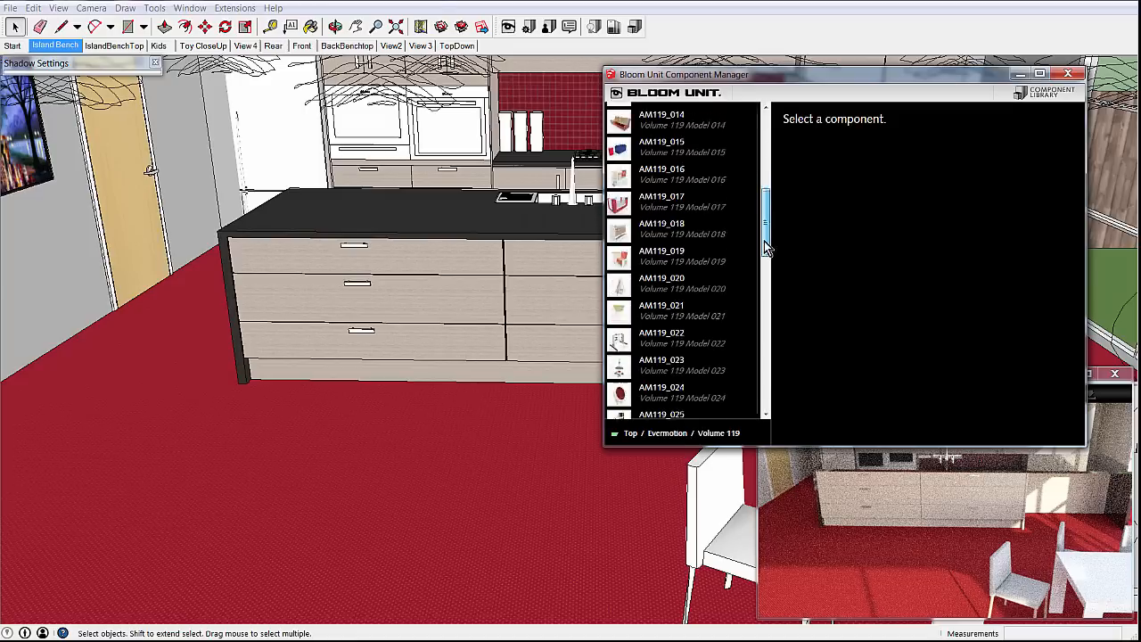
scroll(down, 3)
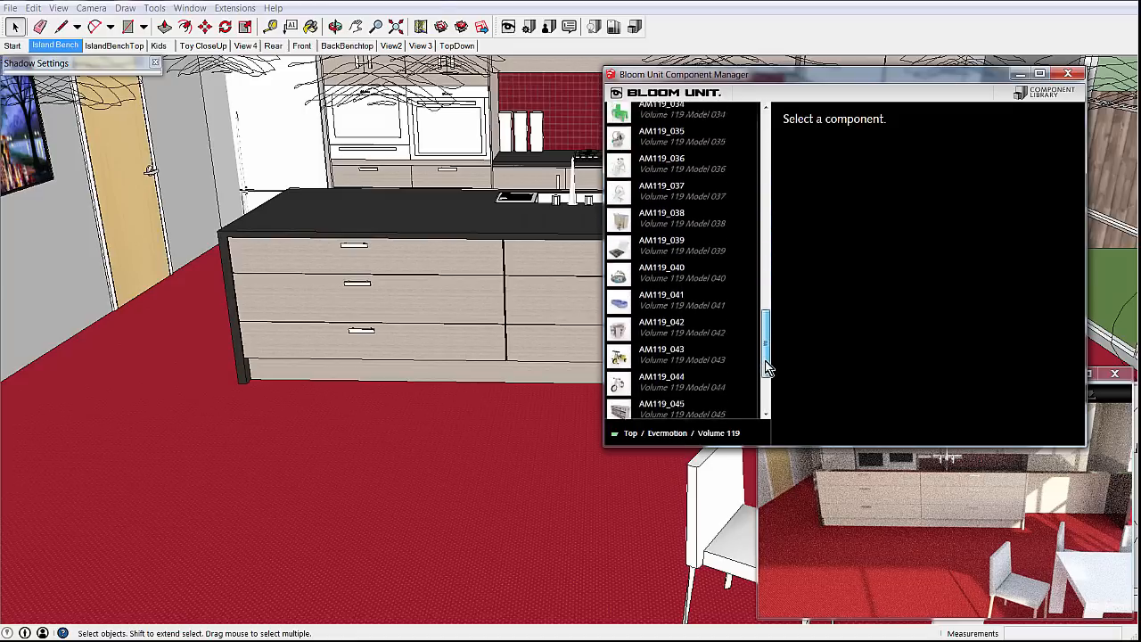
scroll(down, 3)
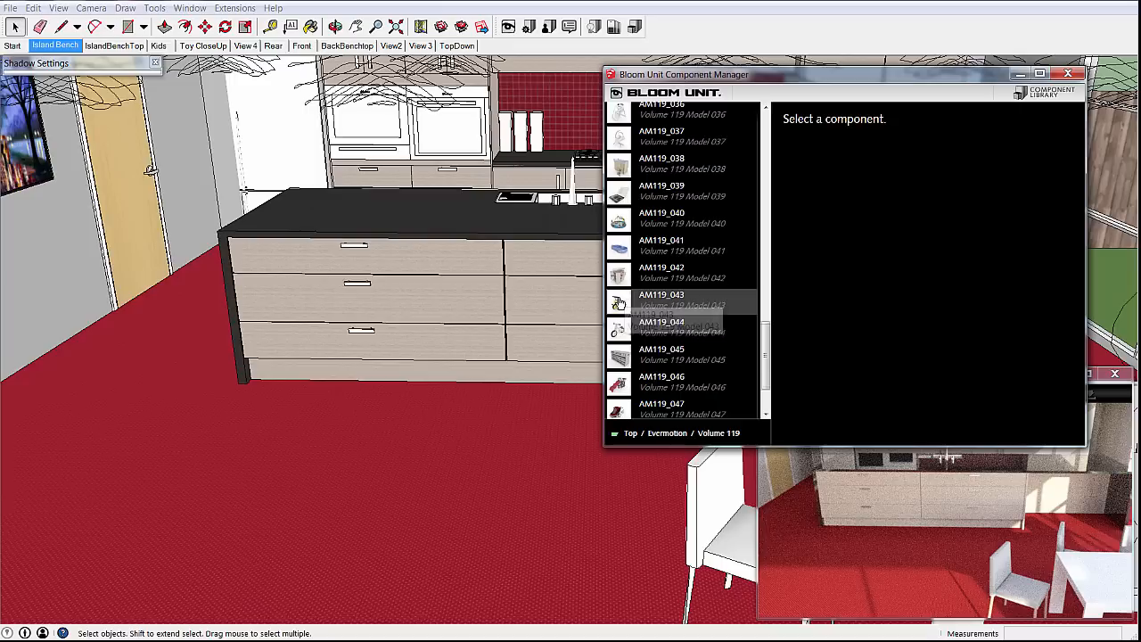
Place the AM119_043 yellow tricycle on the floor and rotate it.
click(681, 299)
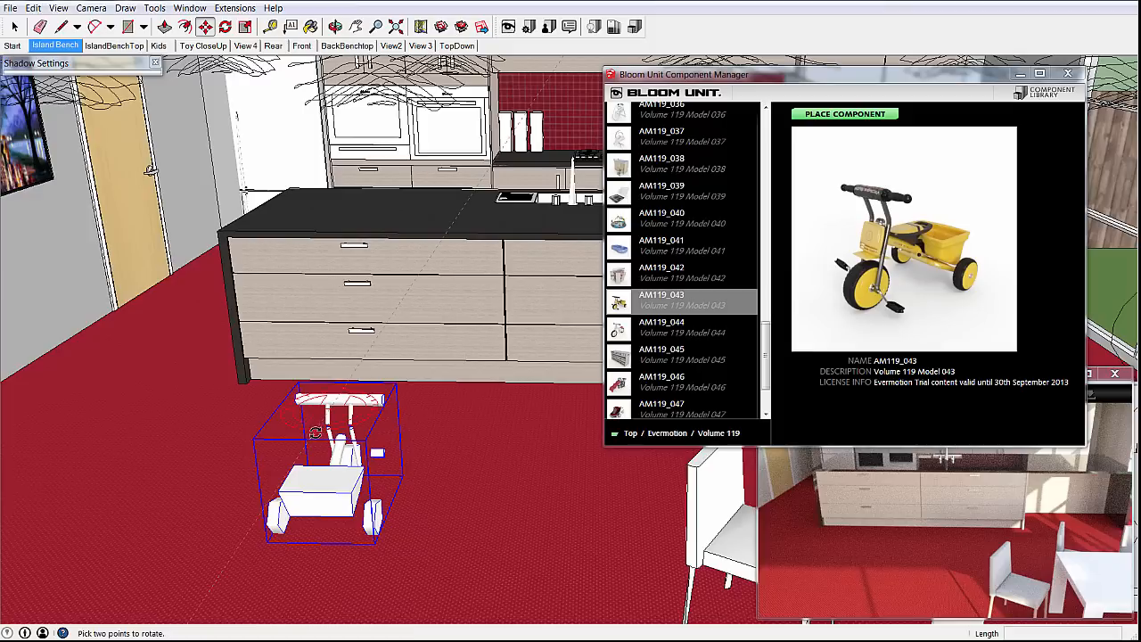
drag(316, 432, 284, 421)
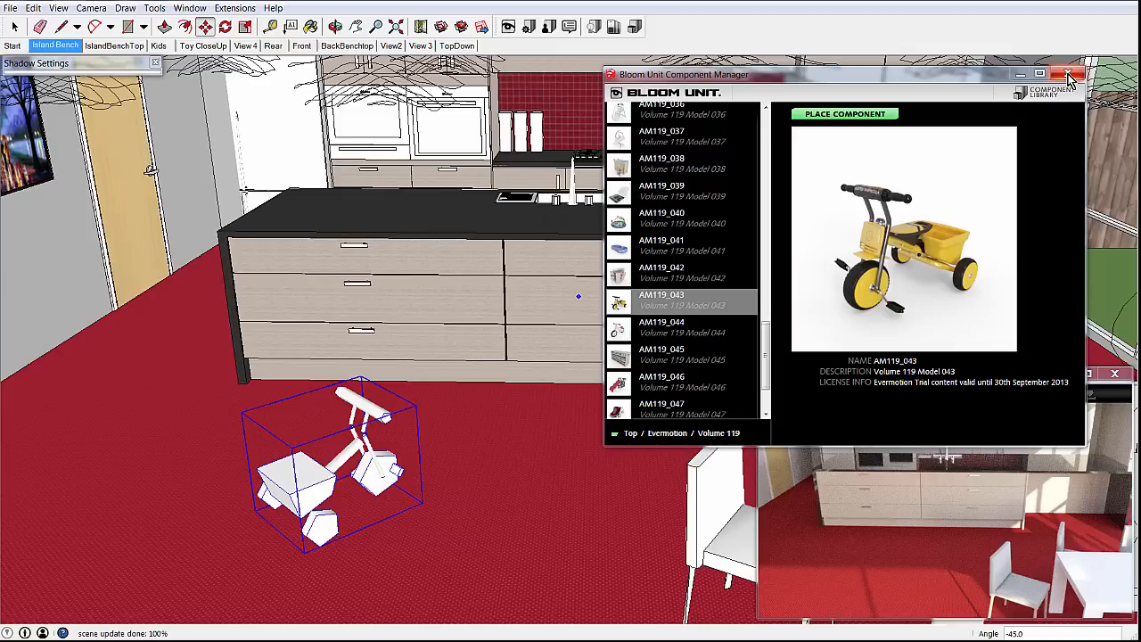
click(1068, 74)
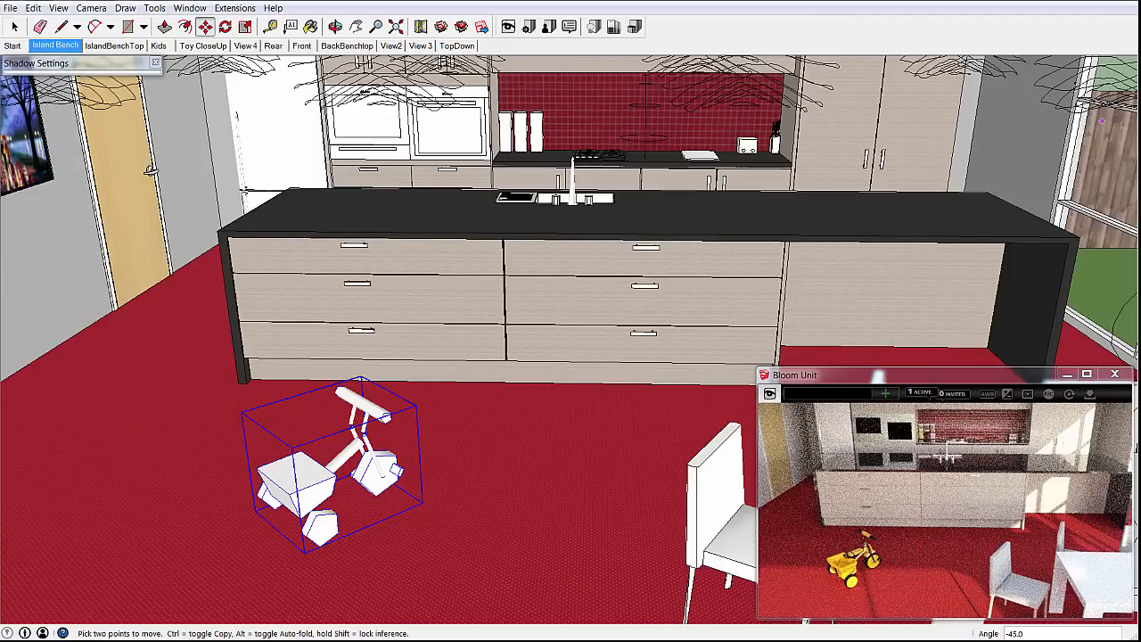
Apply Mahogany Floorboards from the Wood library to the floor, replacing the red carpet.
click(611, 27)
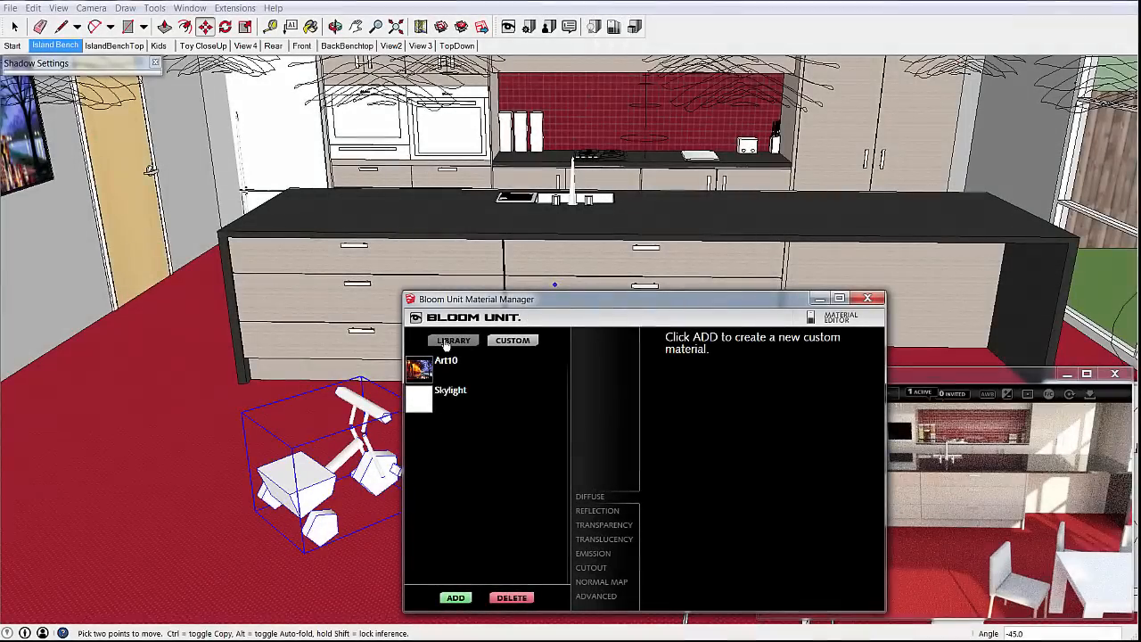
click(453, 340)
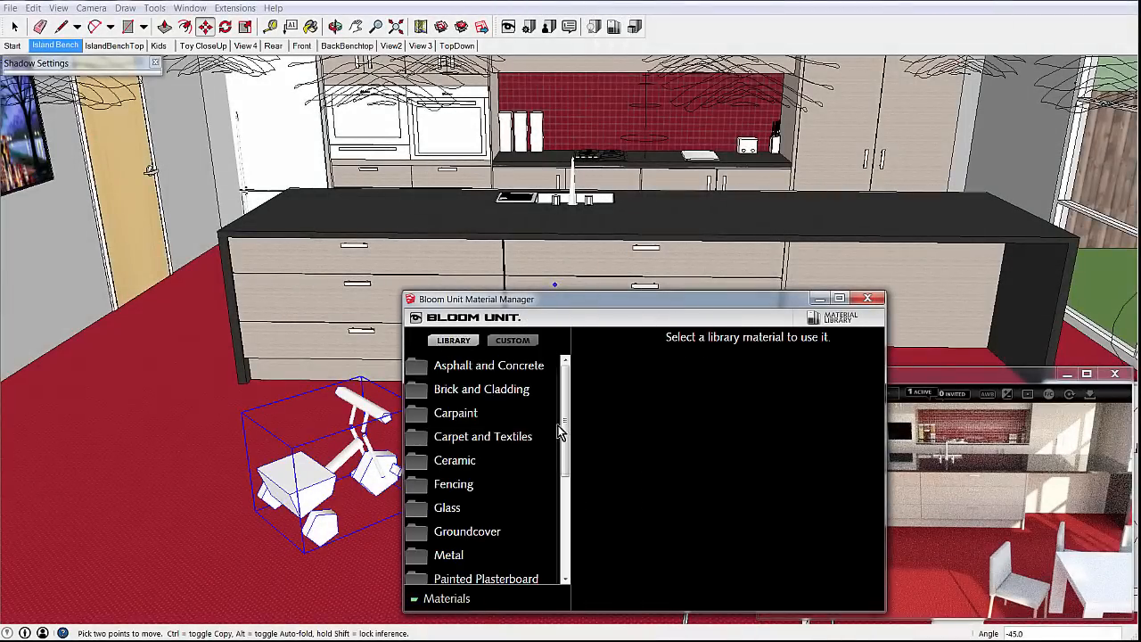
scroll(down, 3)
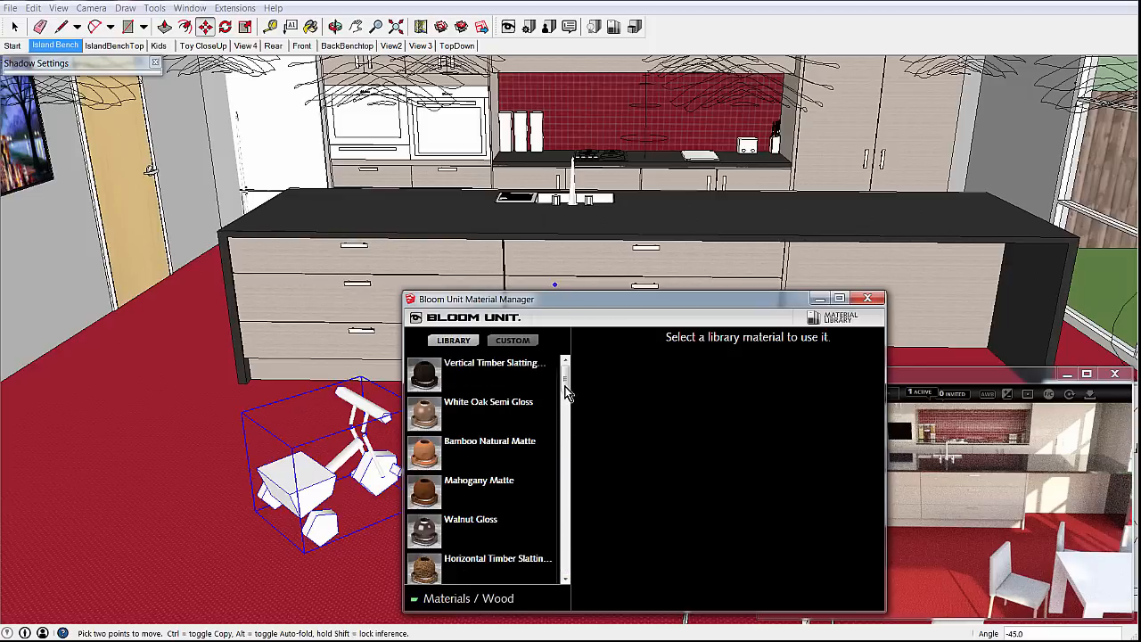
scroll(down, 3)
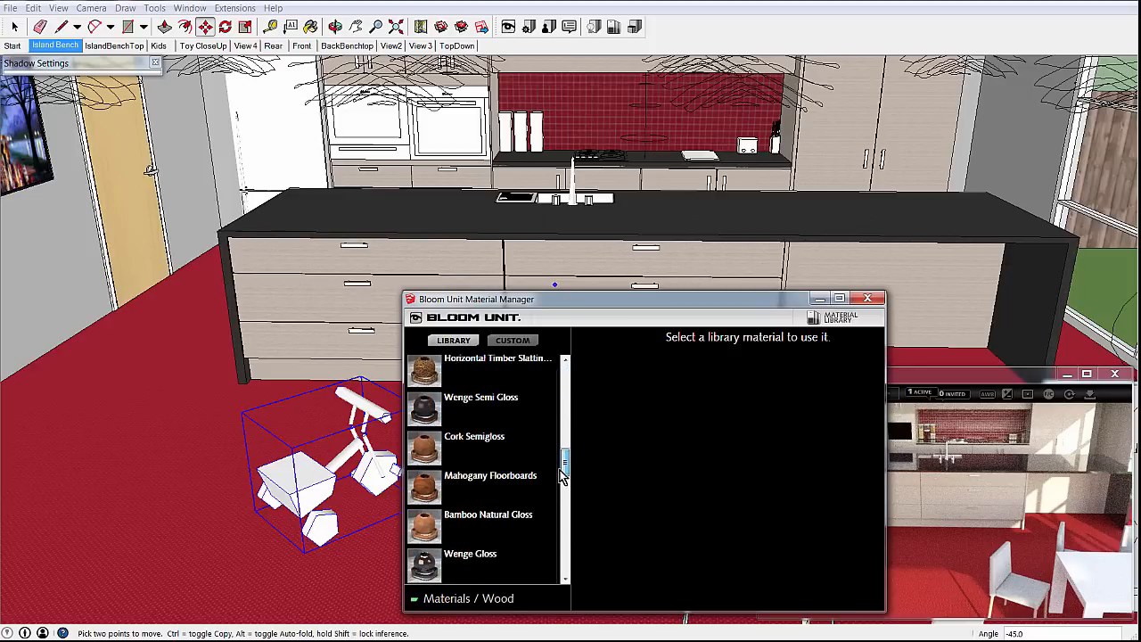
click(481, 481)
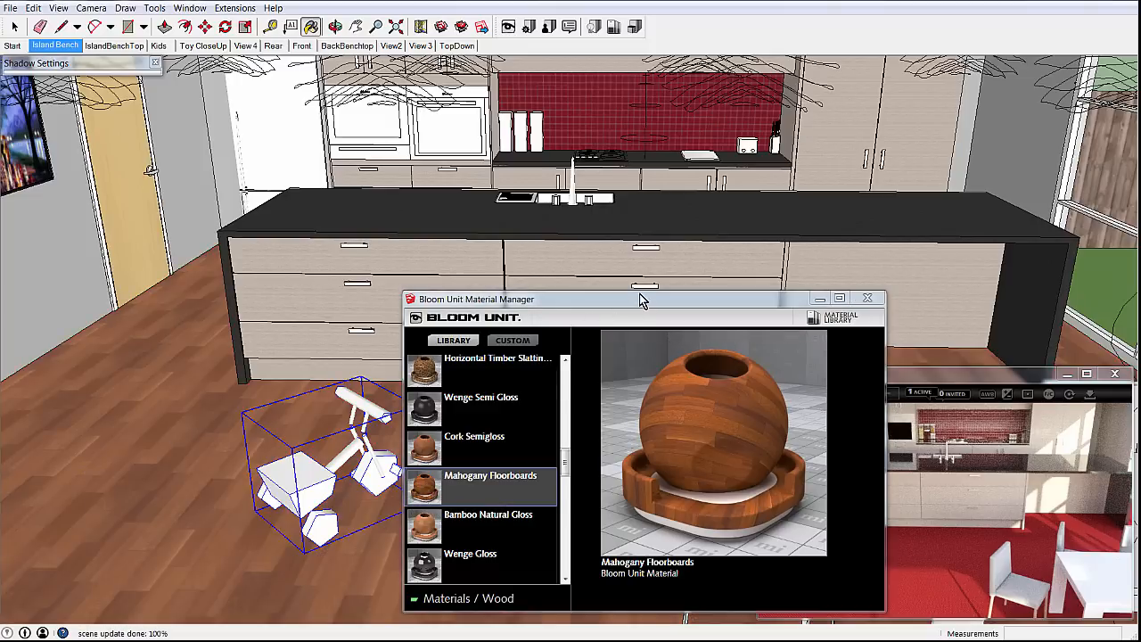
drag(640, 298, 401, 280)
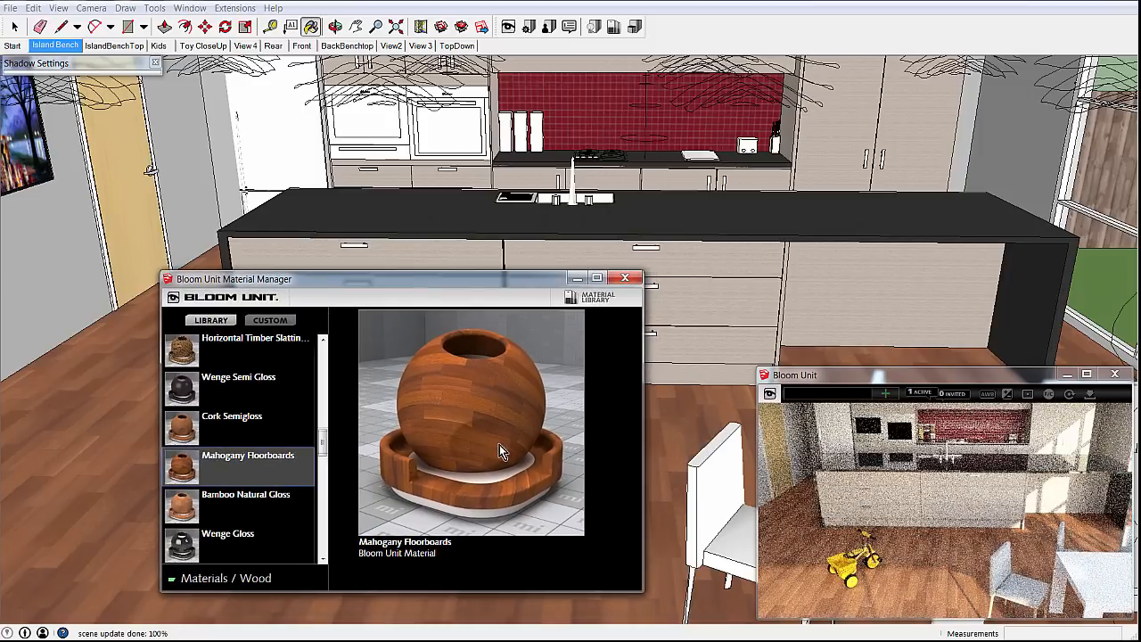
drag(235, 279, 261, 285)
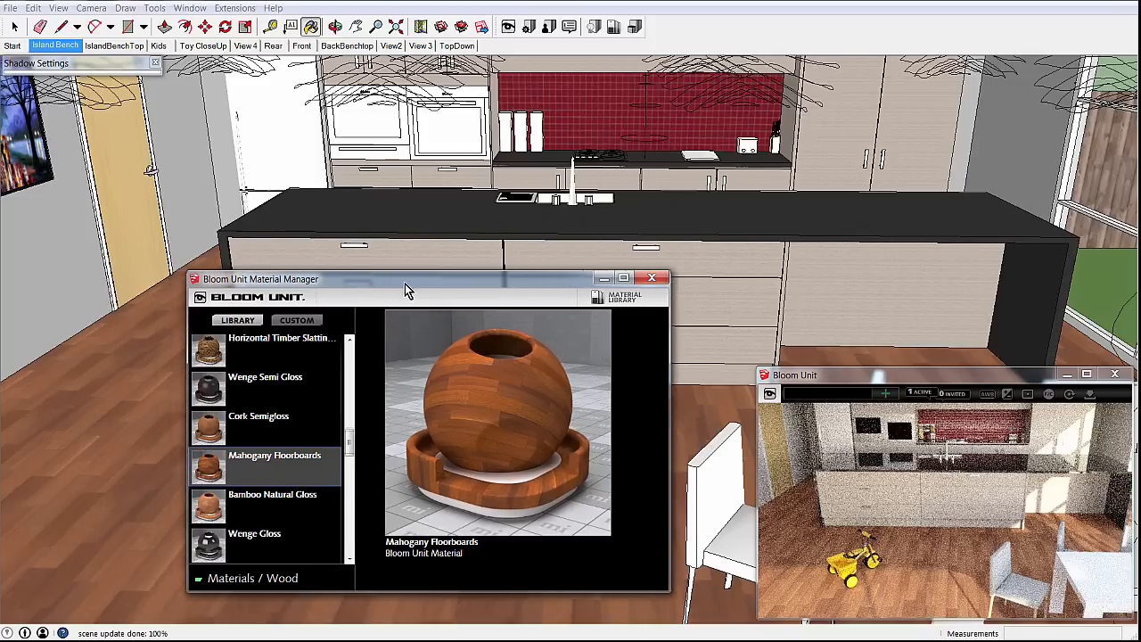
drag(405, 278, 503, 305)
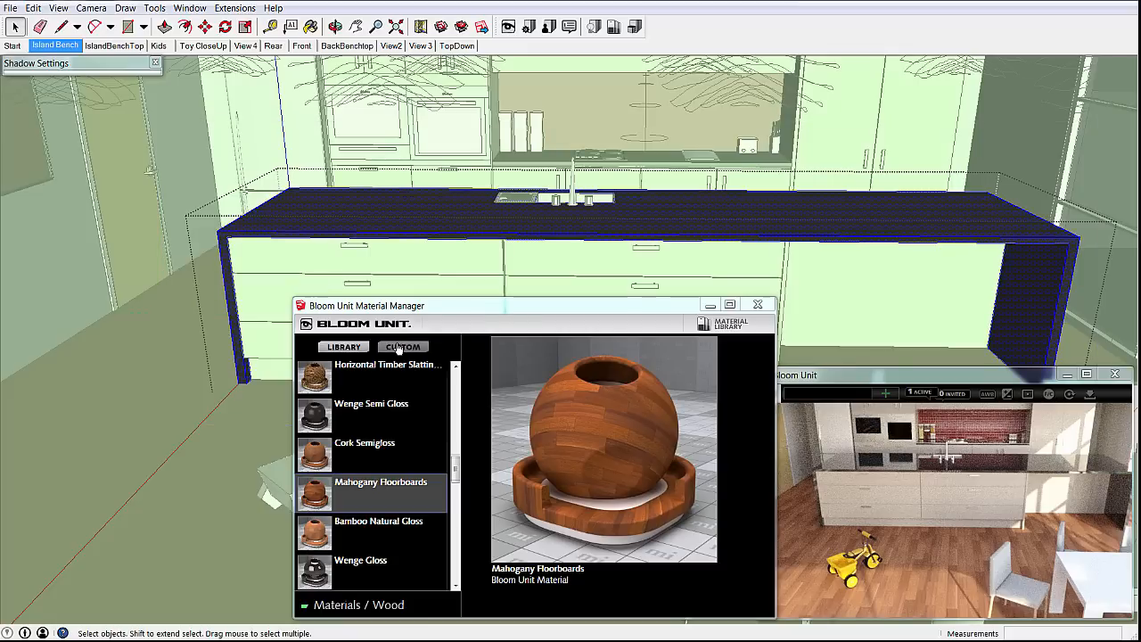
Create a new custom material and name it Granite.
click(402, 346)
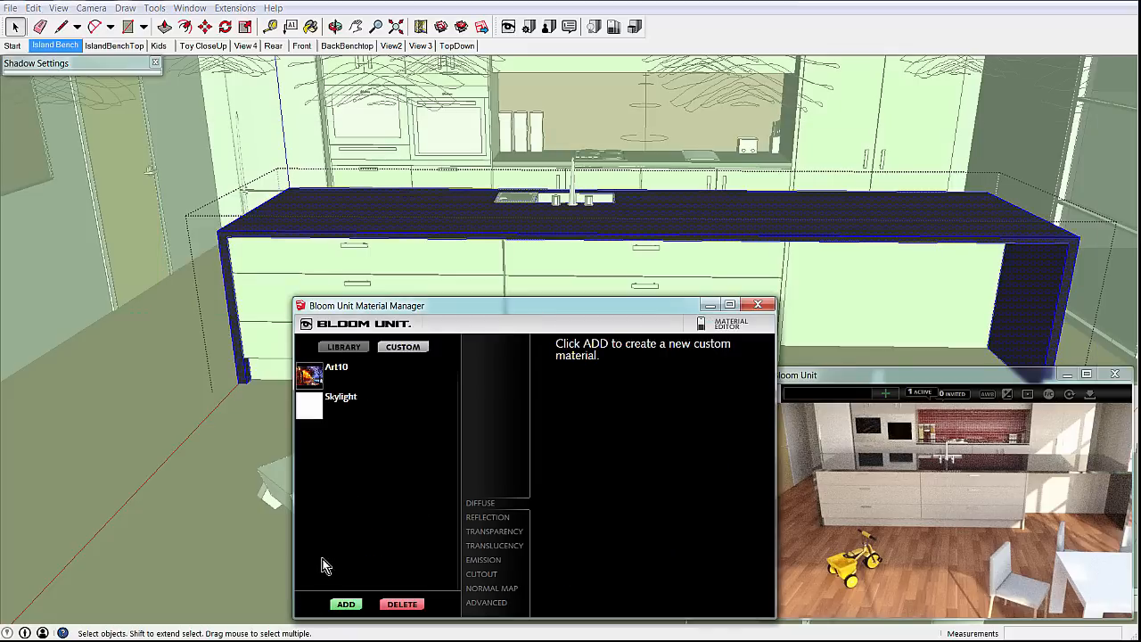
click(346, 604)
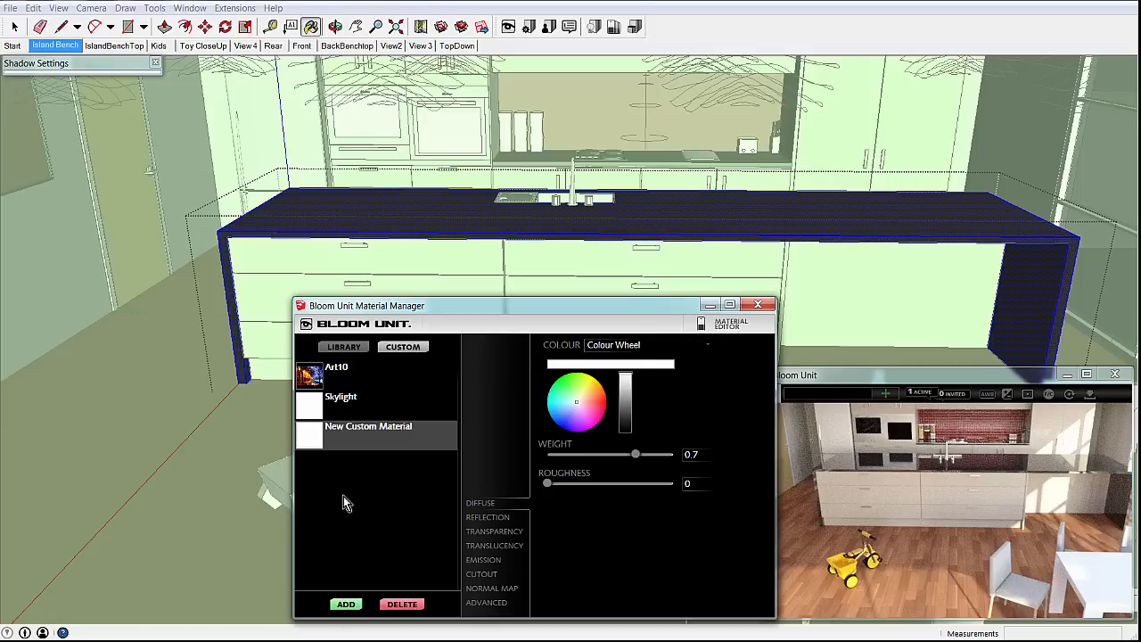
double_click(368, 426)
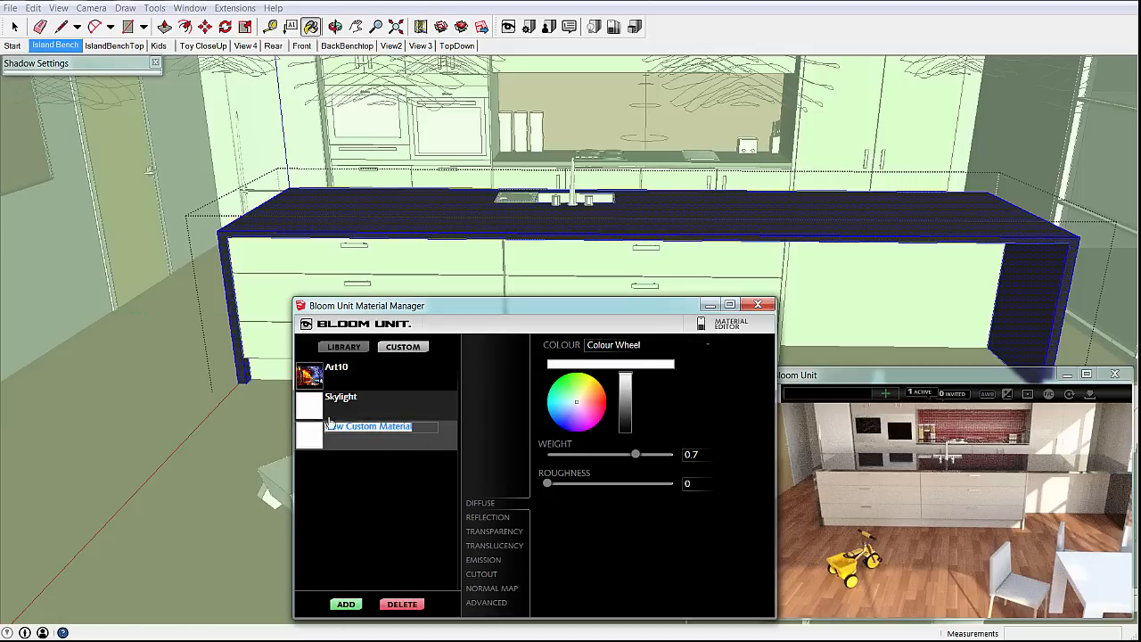
text(Granite)
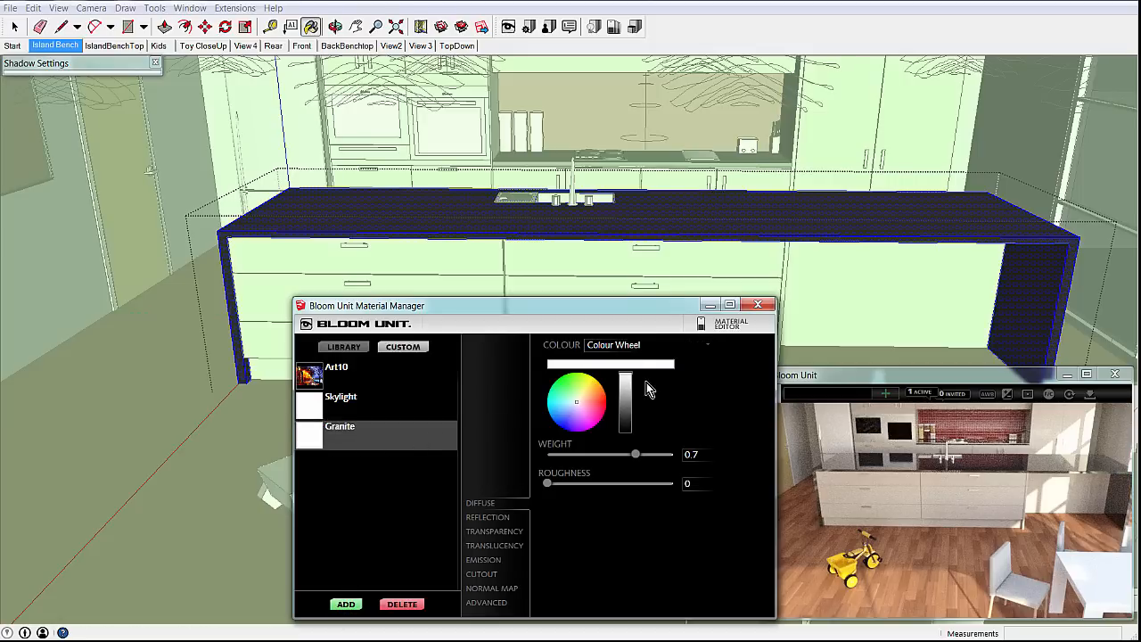
Use GraniteBenchTop-Photo01.jpg as the diffuse texture and raise diffuse weight to about 0.9.
click(707, 344)
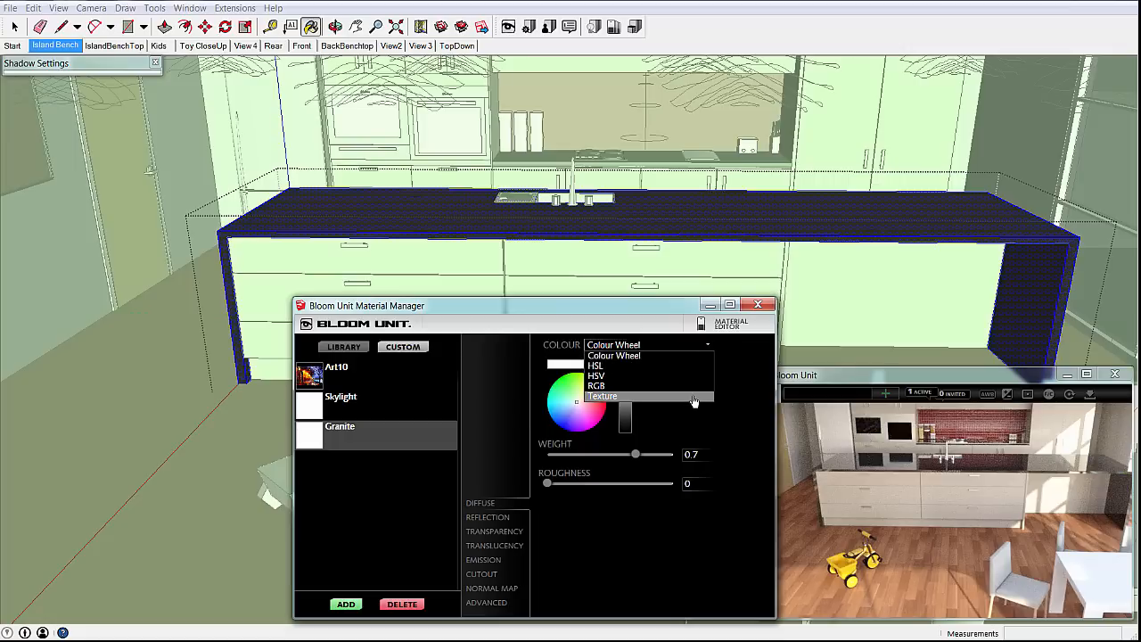
click(601, 395)
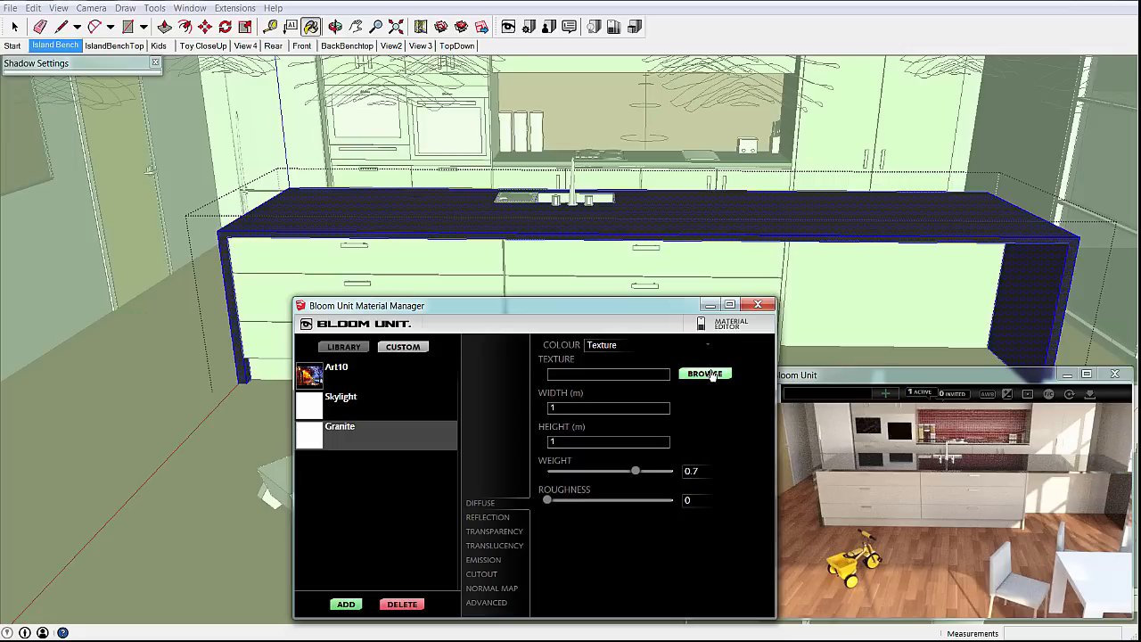
click(704, 374)
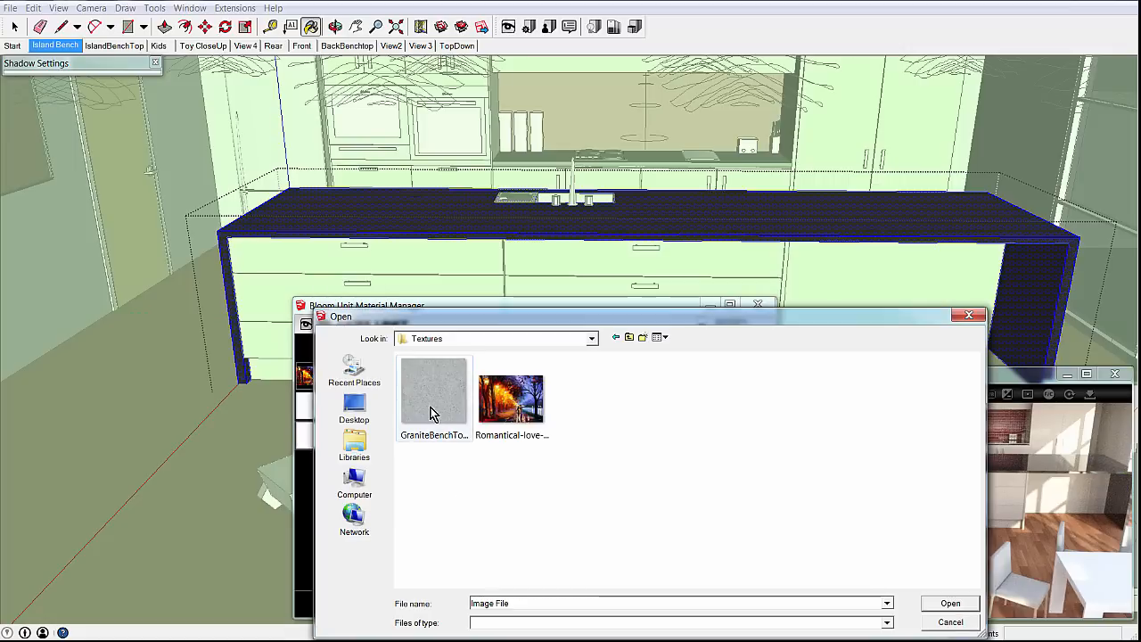
click(434, 392)
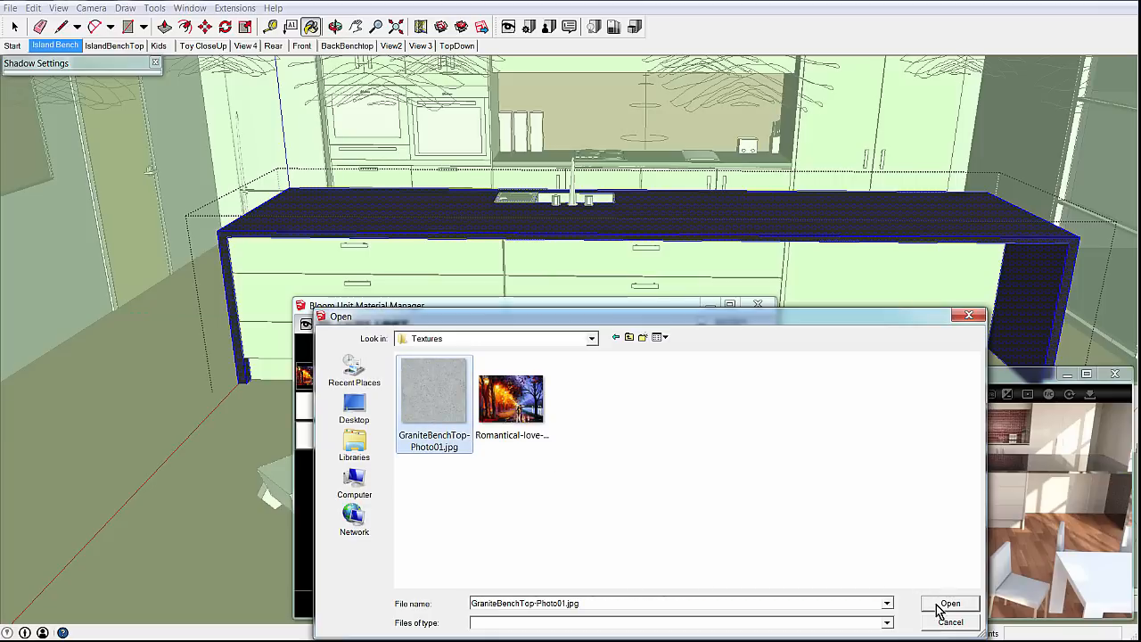
click(949, 603)
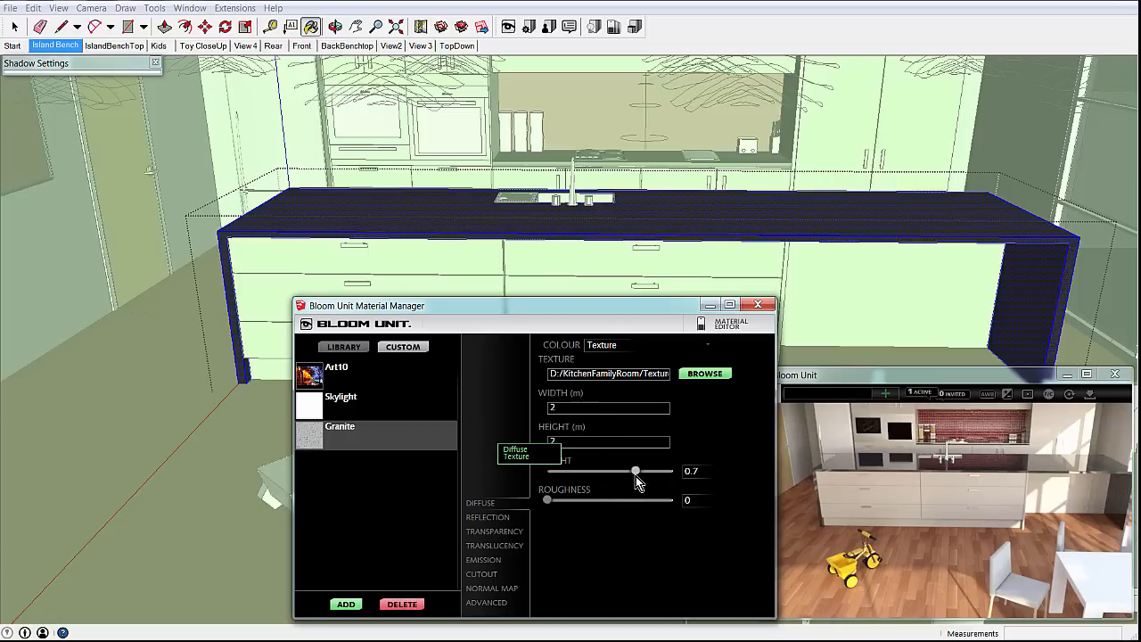
drag(634, 470, 660, 471)
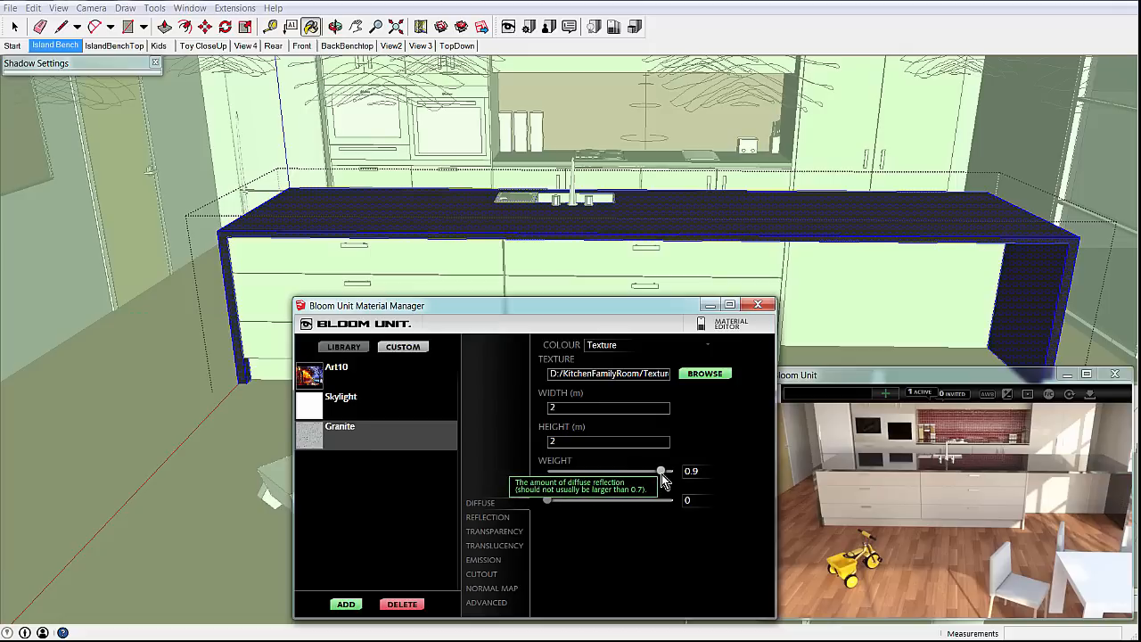
drag(659, 471, 673, 471)
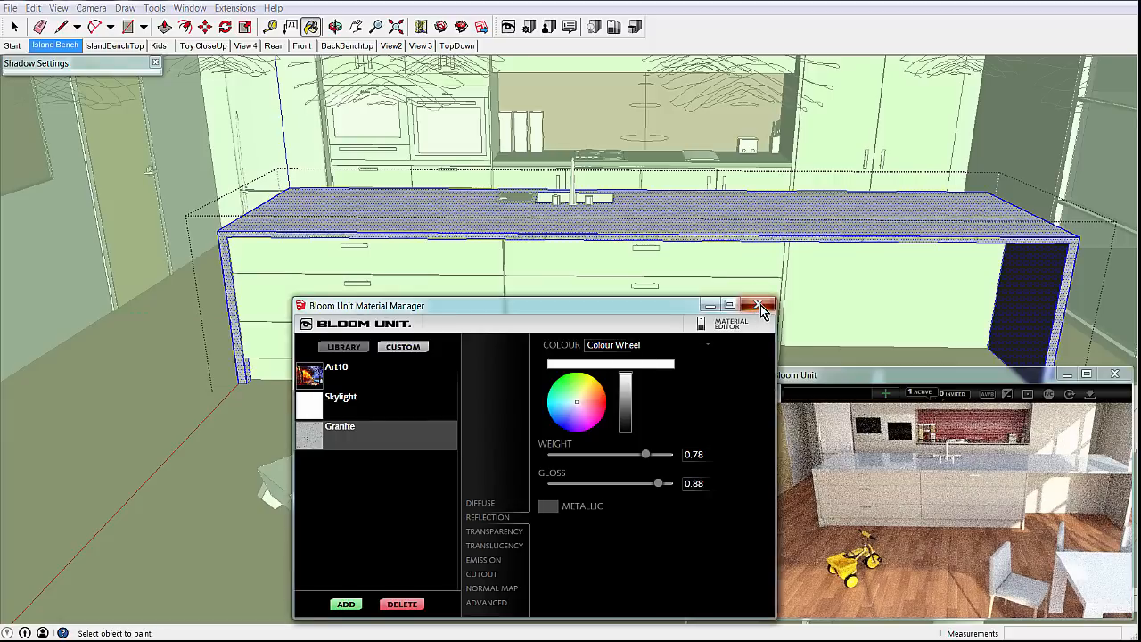
Close Material Manager, inspect the benchtop in the IslandBenchTop scene, then switch to Kids.
click(759, 305)
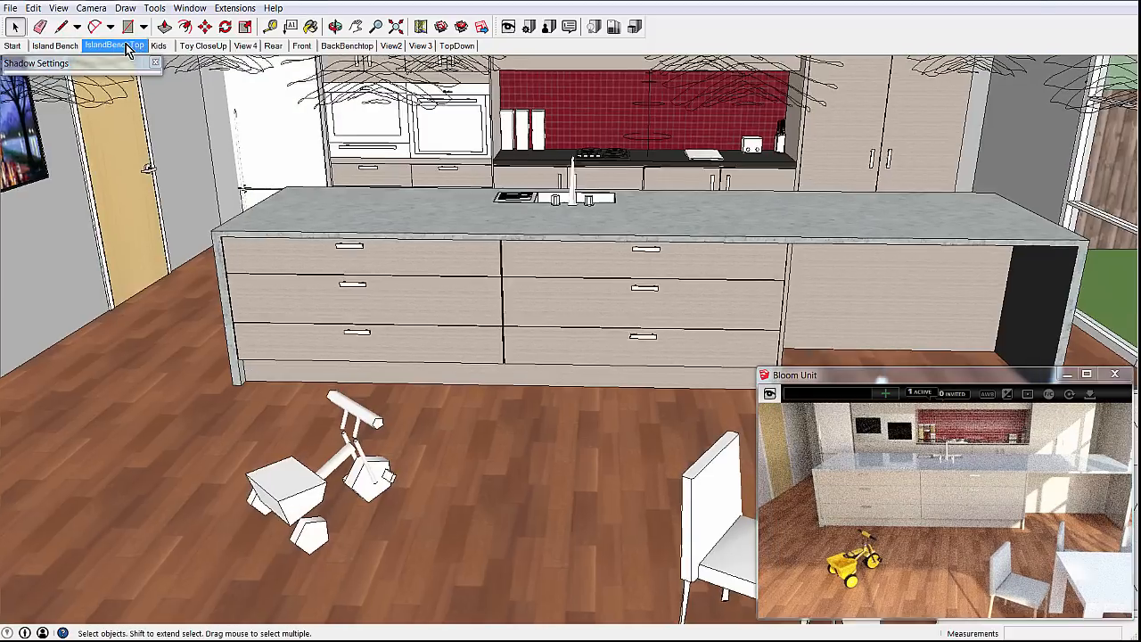
click(114, 46)
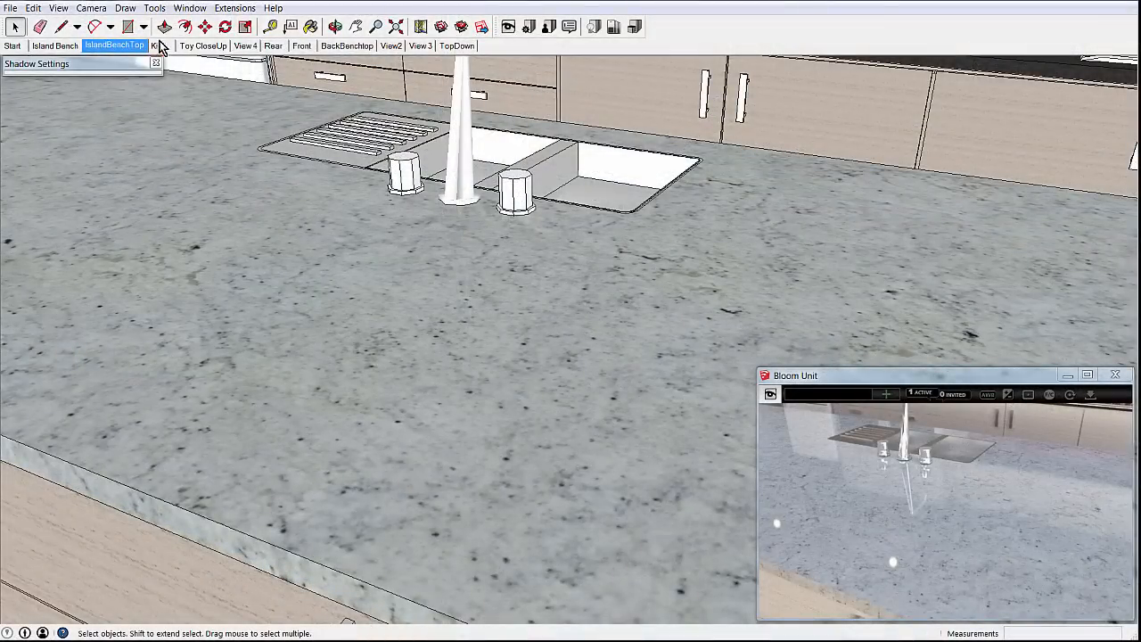
click(159, 46)
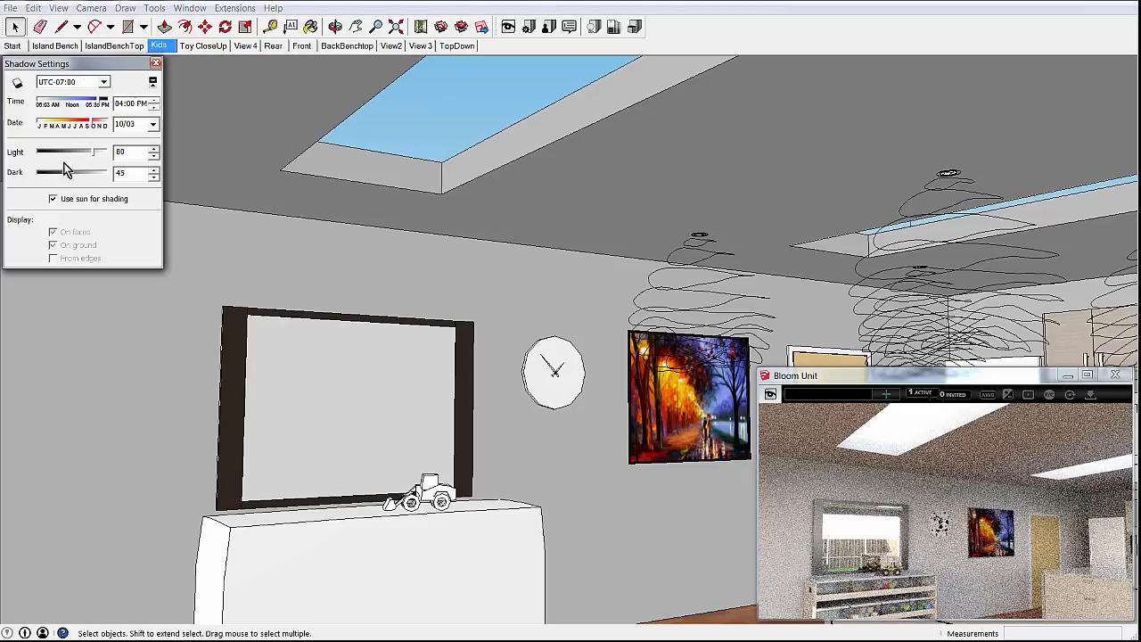
Uncheck 'Use sun for shading' so the Kids room renders as night.
click(54, 199)
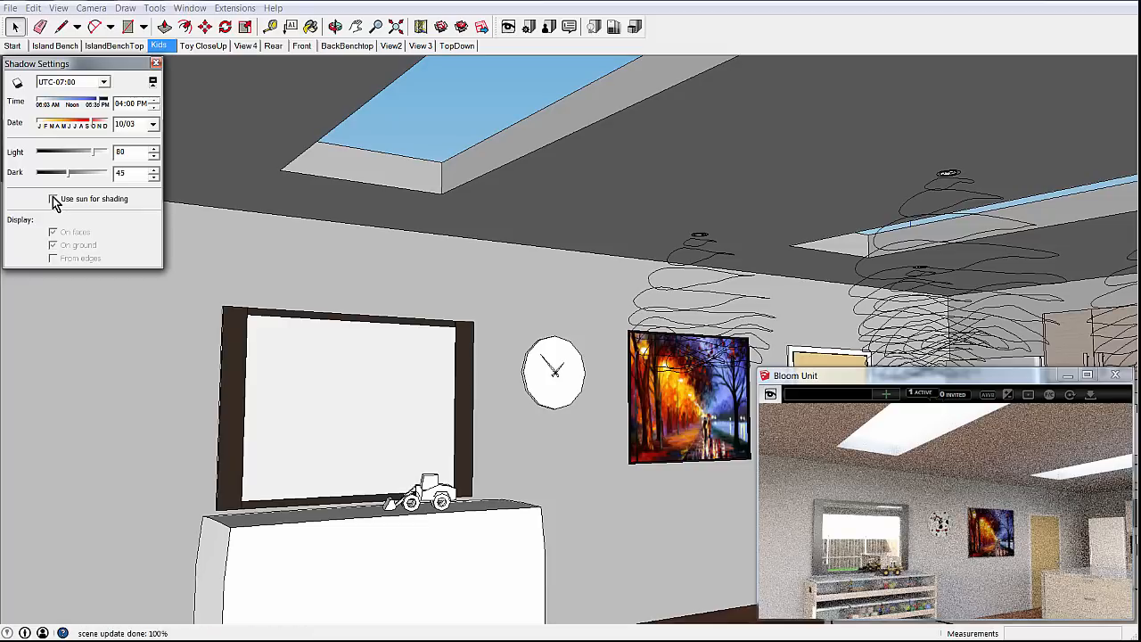
click(53, 199)
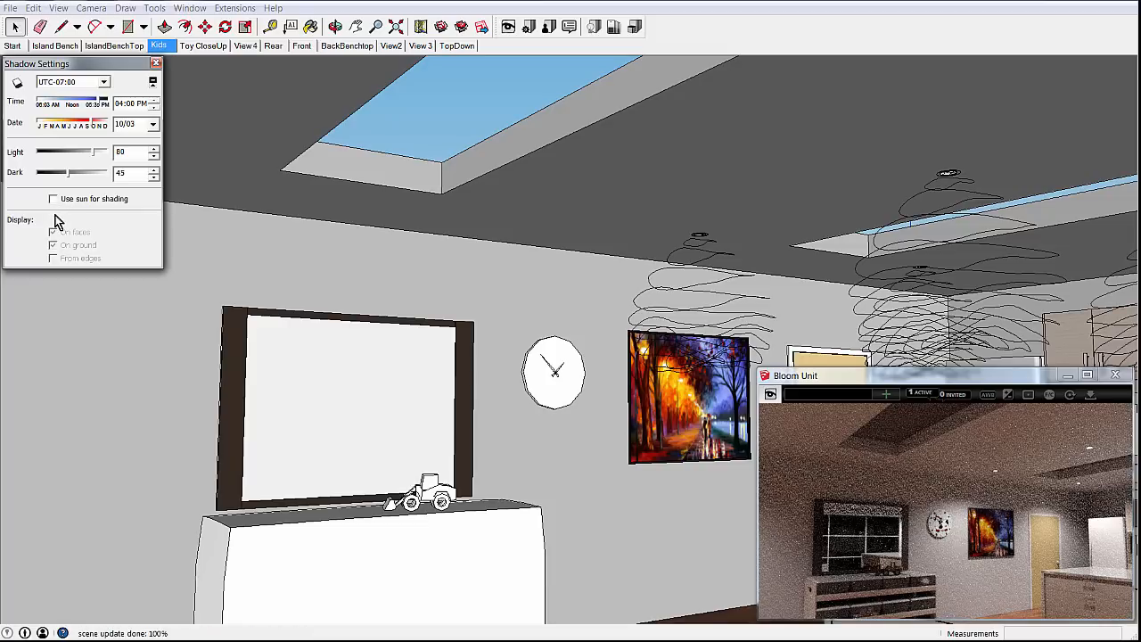
click(80, 63)
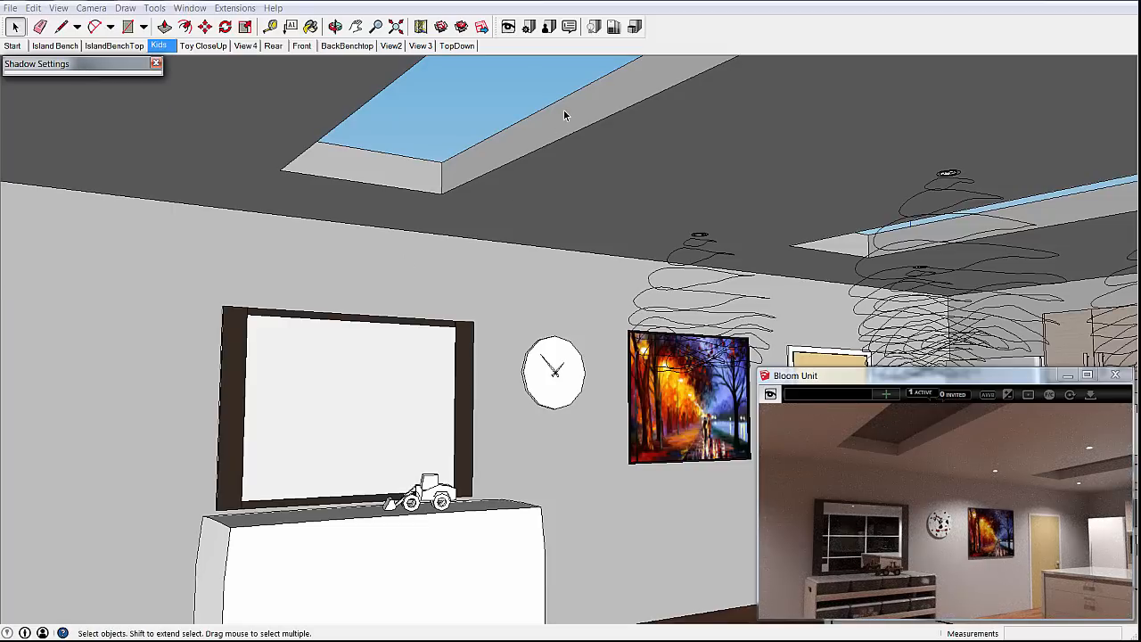
mouse_move(602, 66)
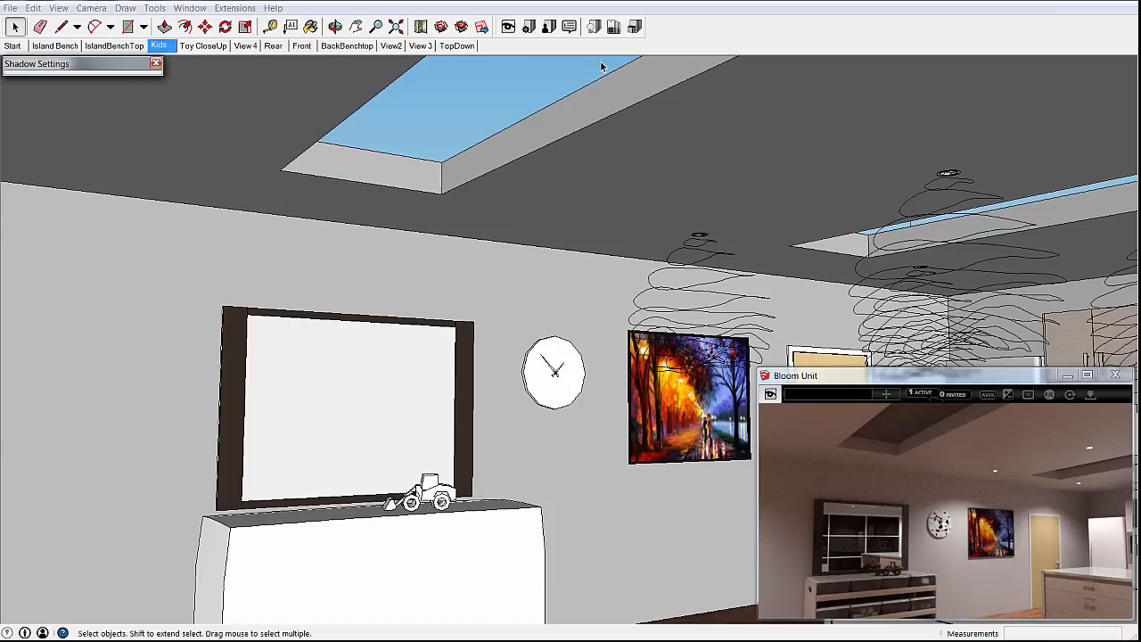
click(595, 27)
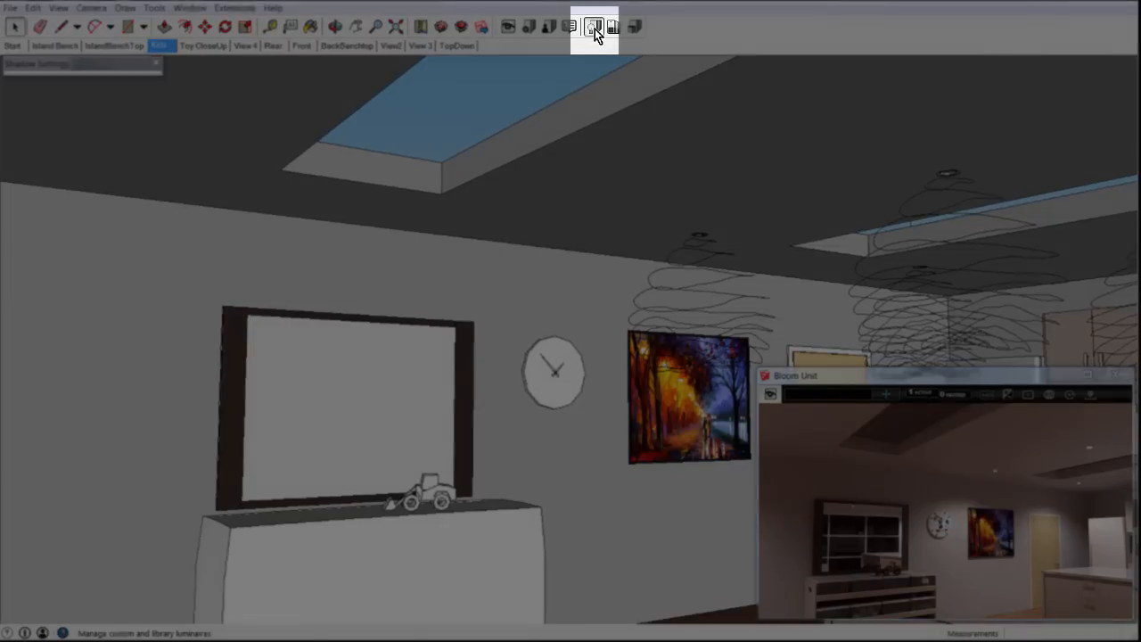
Mount an Indoor ERCO Cantax Spotlight Spot on the ceiling and aim it at the picture frame.
click(596, 26)
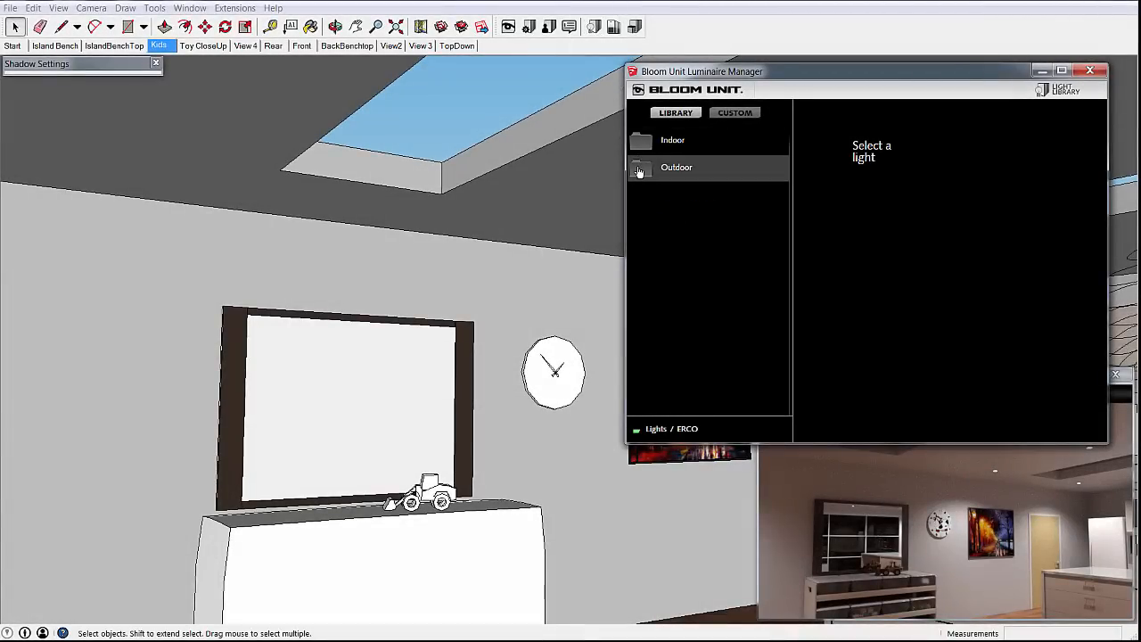
click(671, 140)
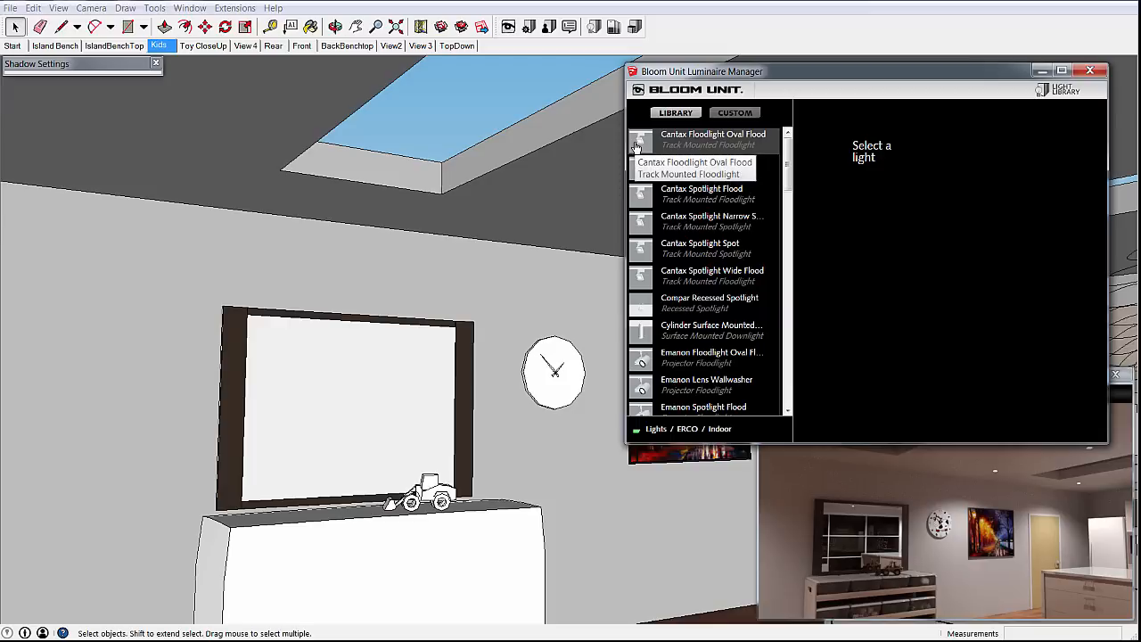
click(700, 248)
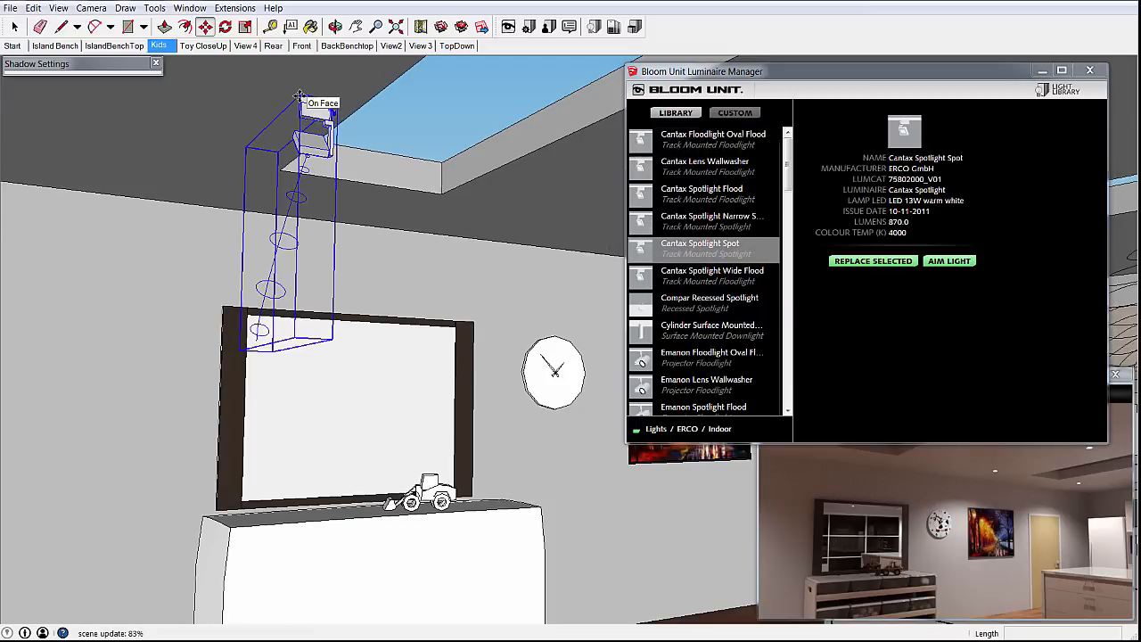
right_click(312, 147)
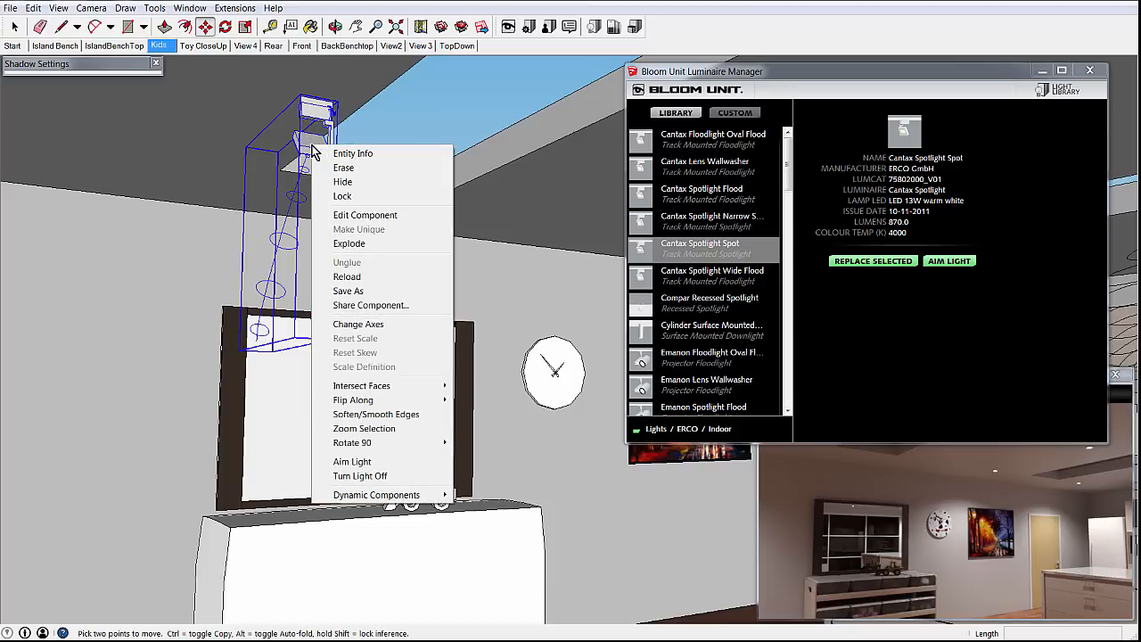
mouse_move(352, 461)
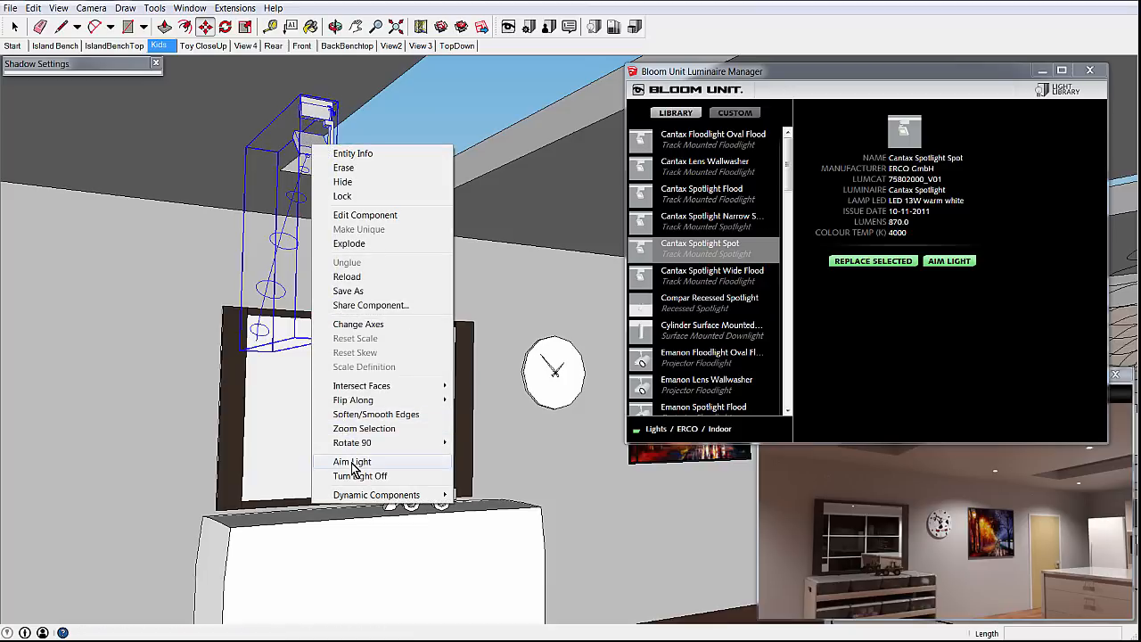
click(352, 461)
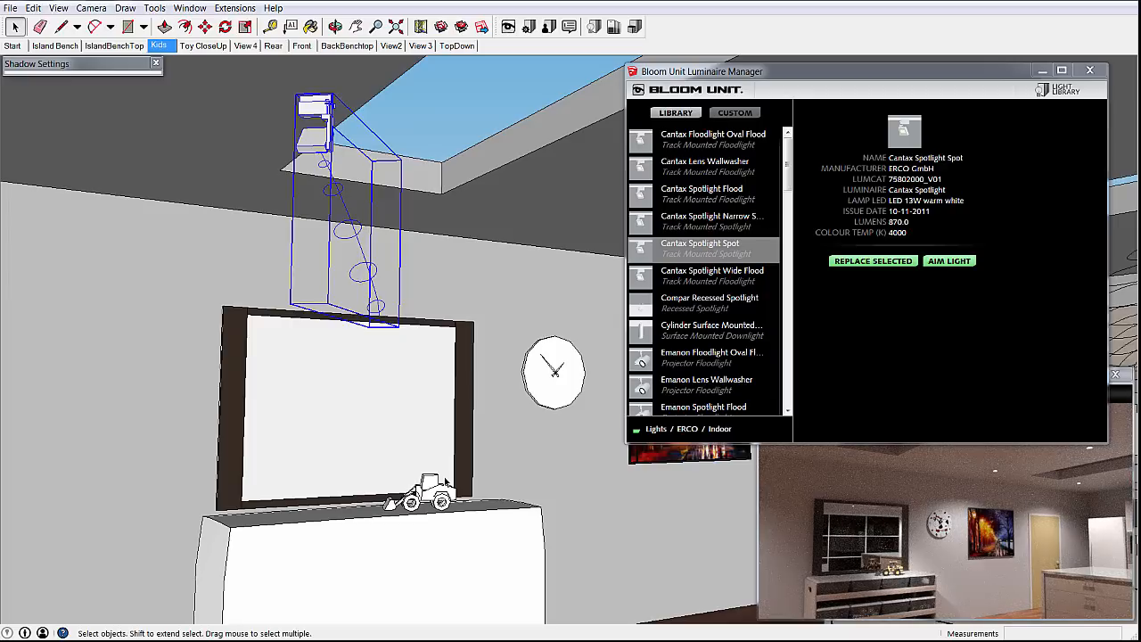
mouse_move(686, 232)
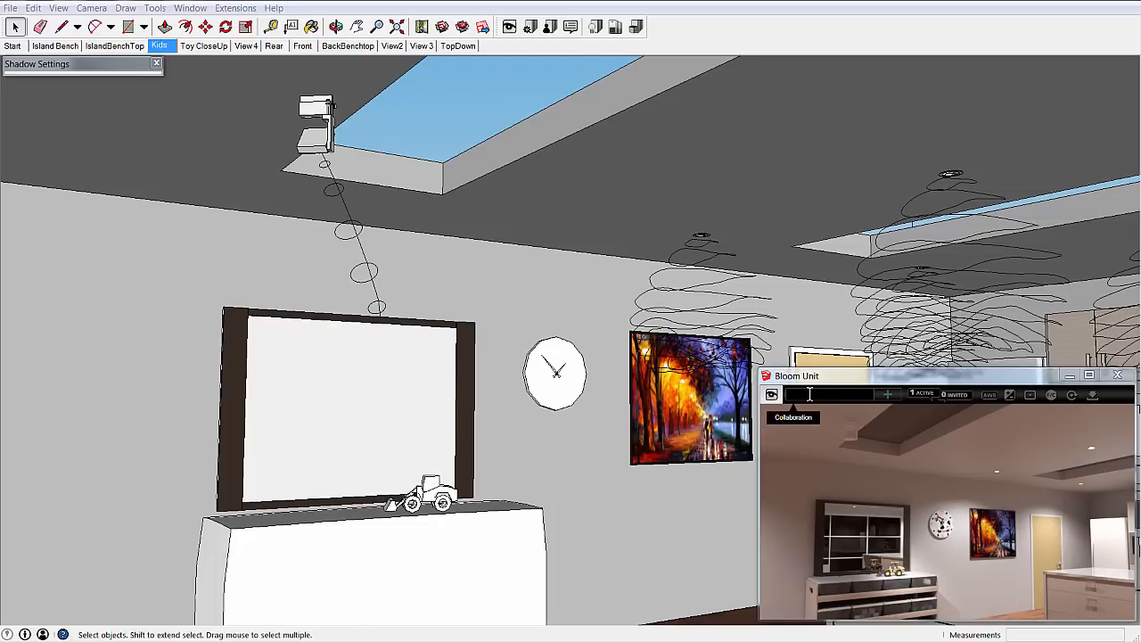
Enter a collaborator's .com email address in the Bloom Unit invite field, then go to the Front scene.
text(chi)
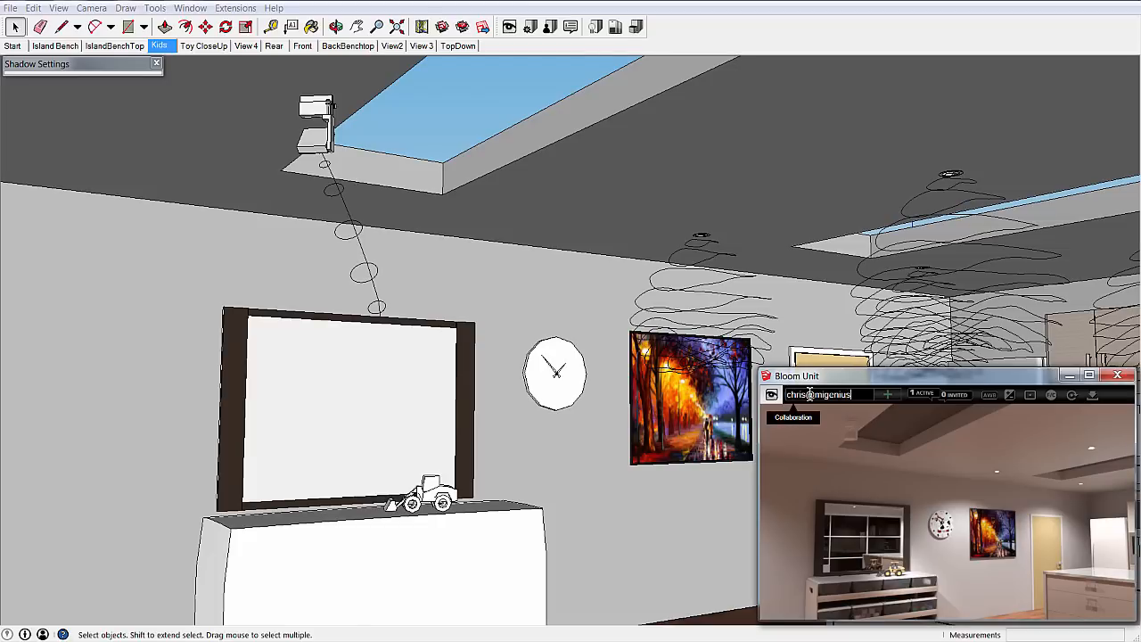
text(.com)
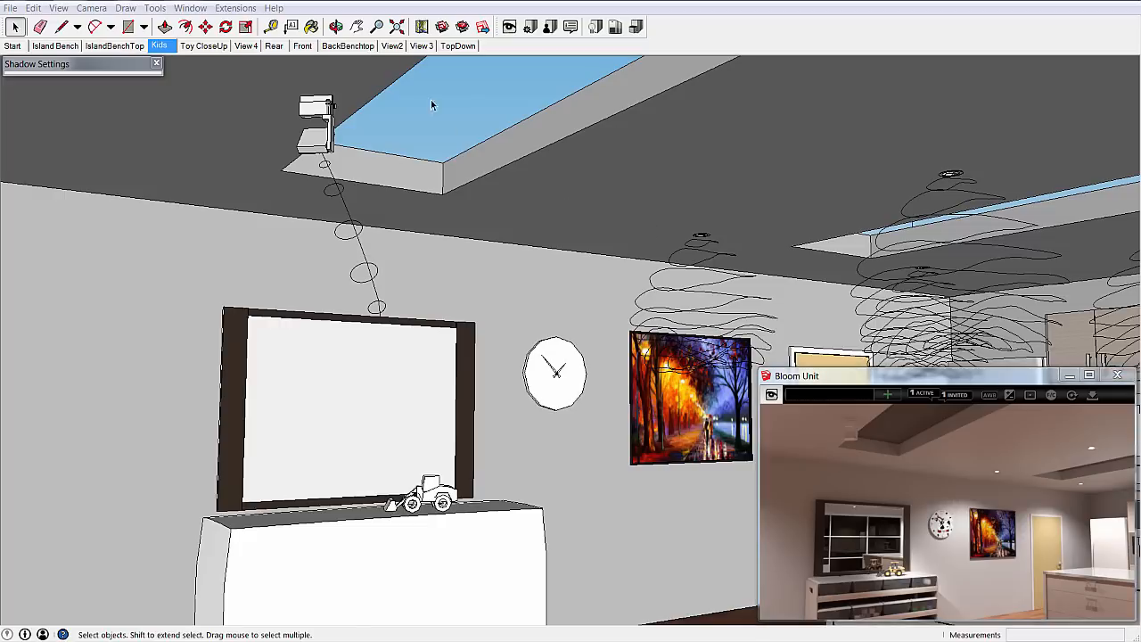
click(302, 46)
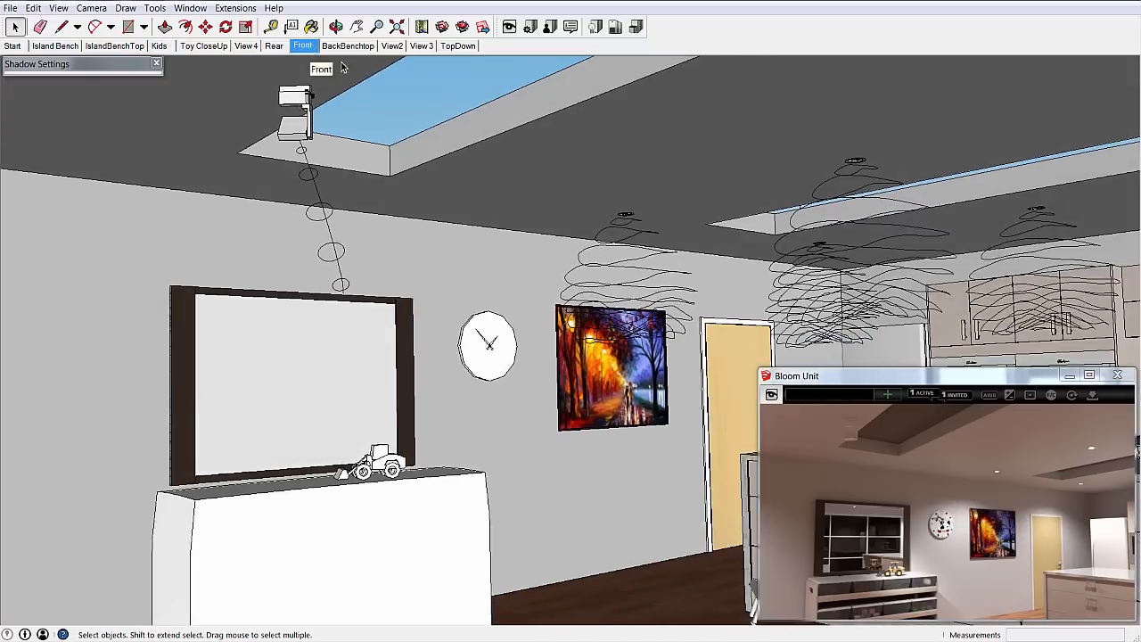